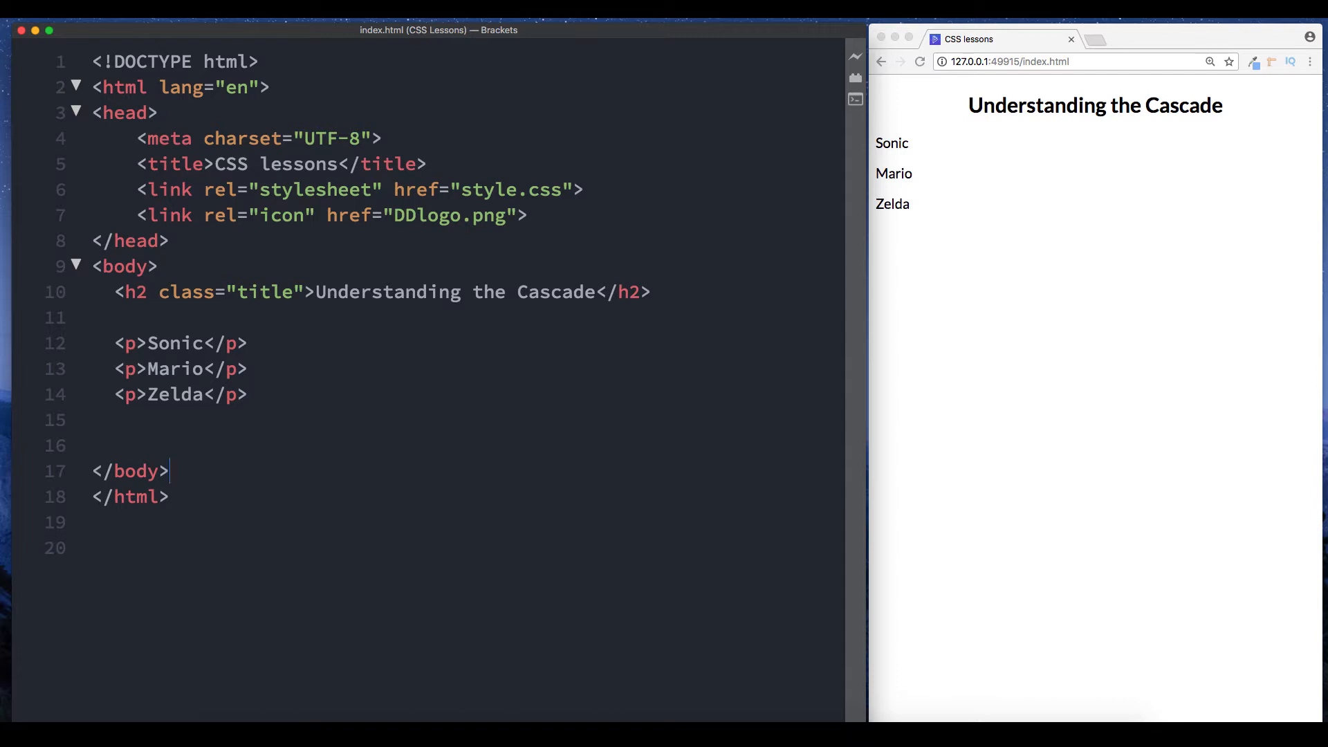
mouse_move(375, 418)
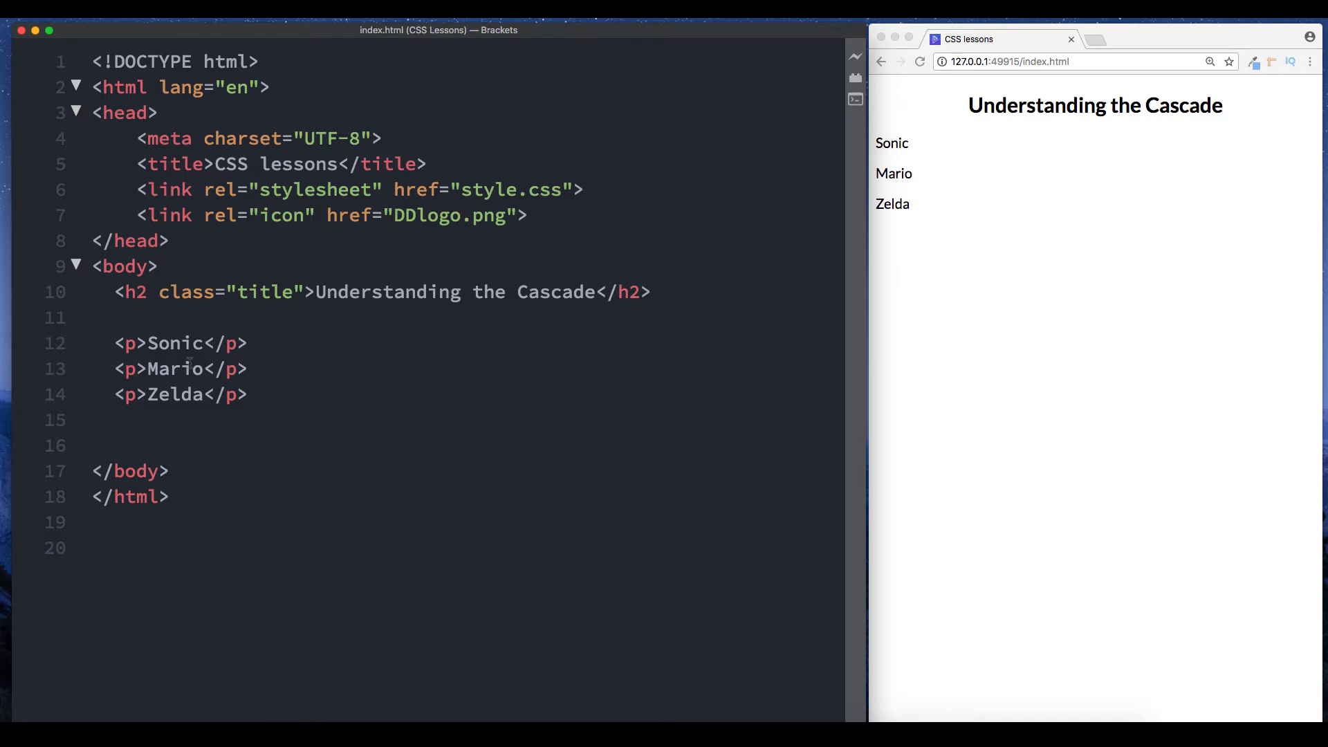
In style.css, write a p rule with color: blue, then start an empty second p {} rule.
left_click(260, 395)
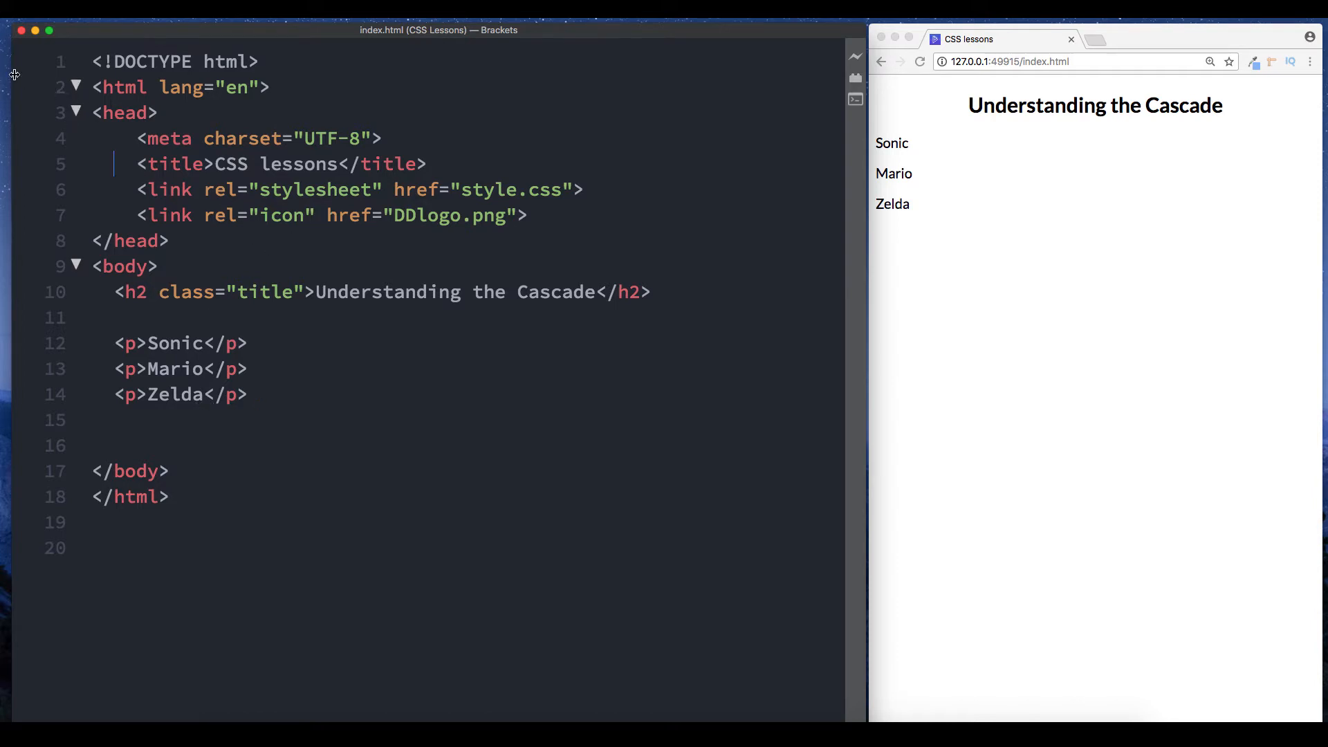
left_click(43, 177)
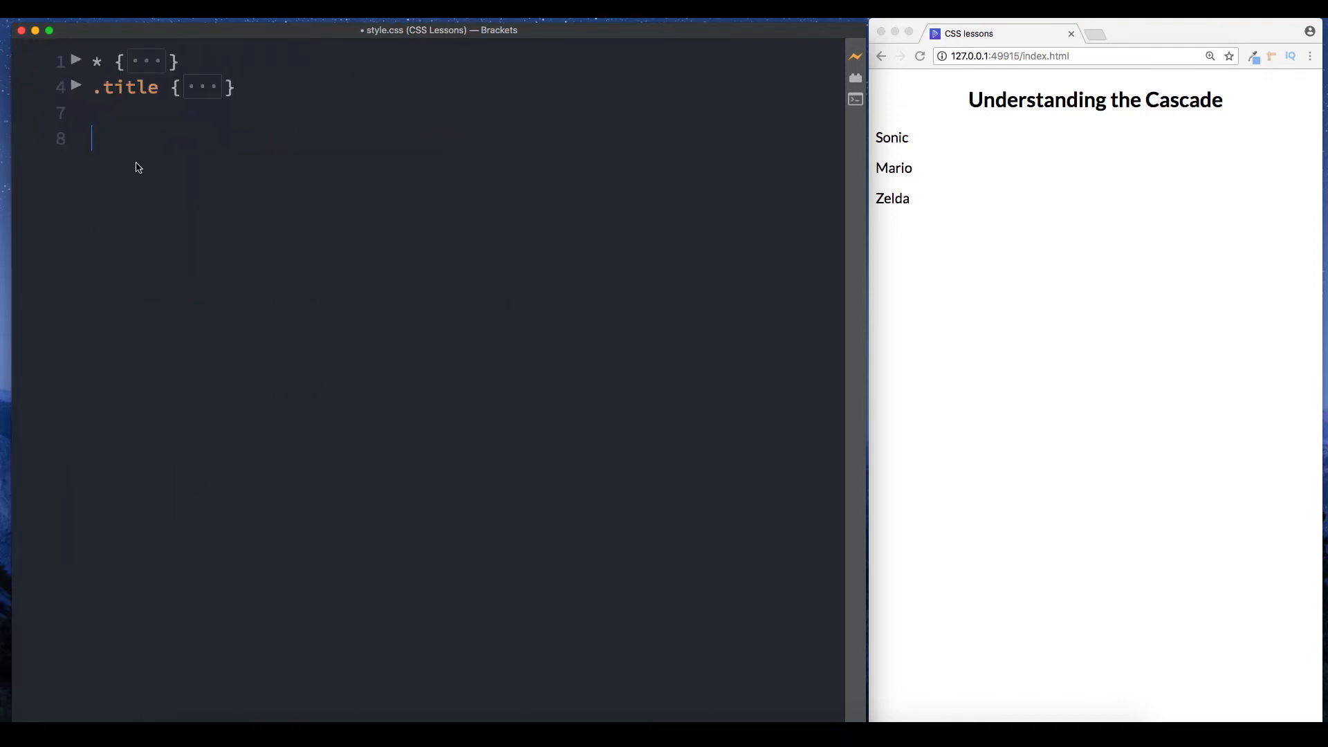
type("p {")
type("color:")
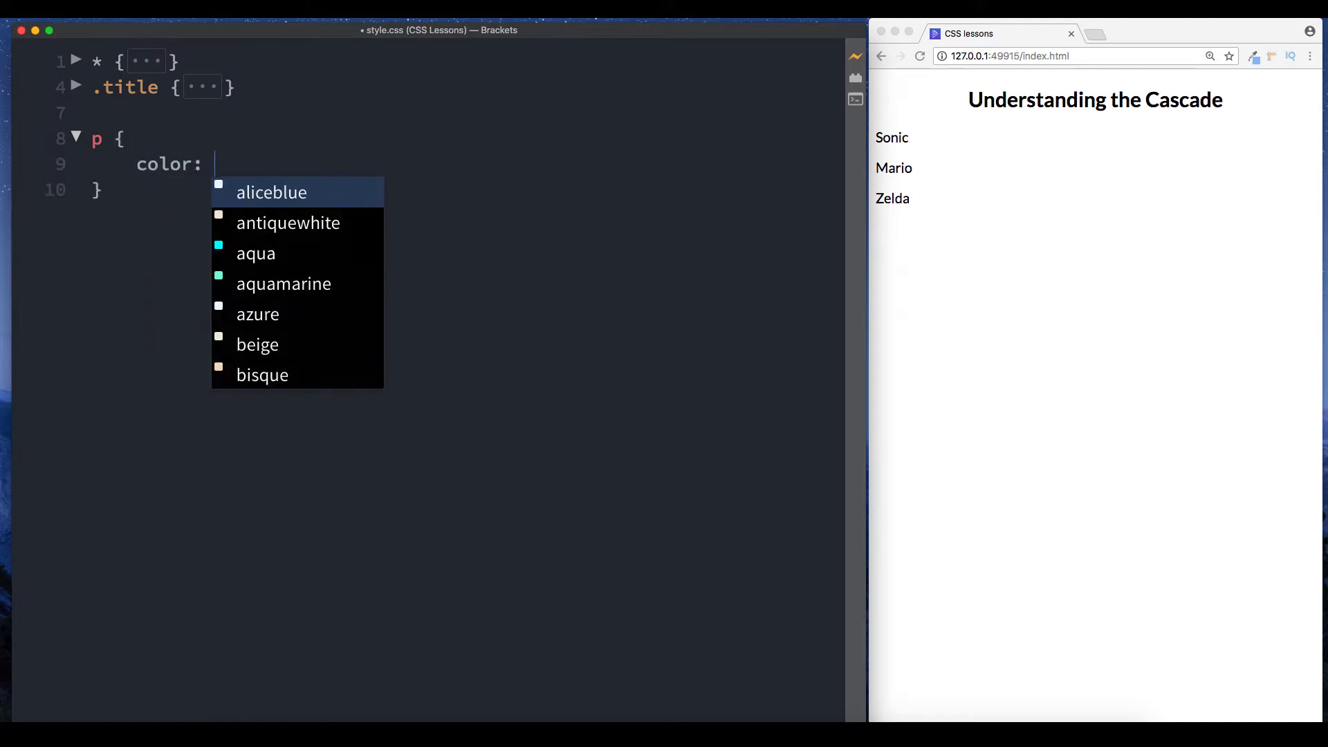
type("blue;")
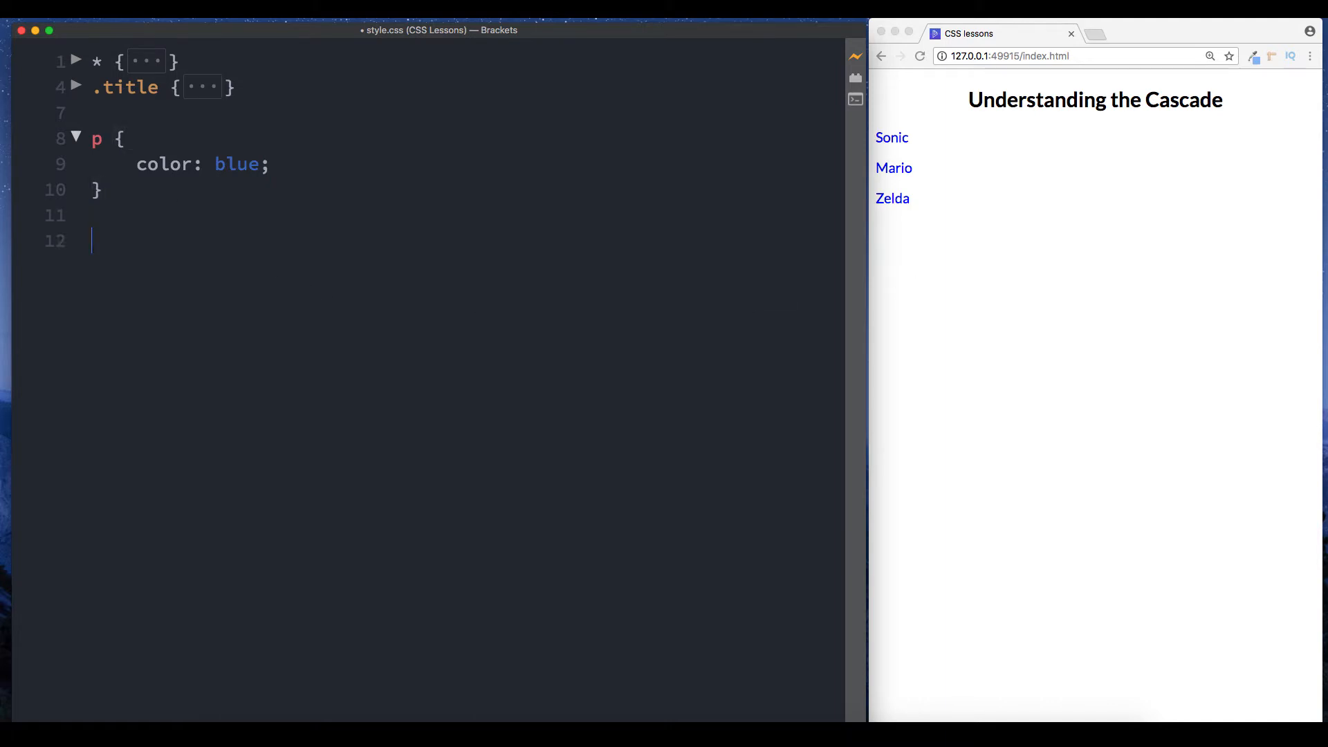
type("p {}")
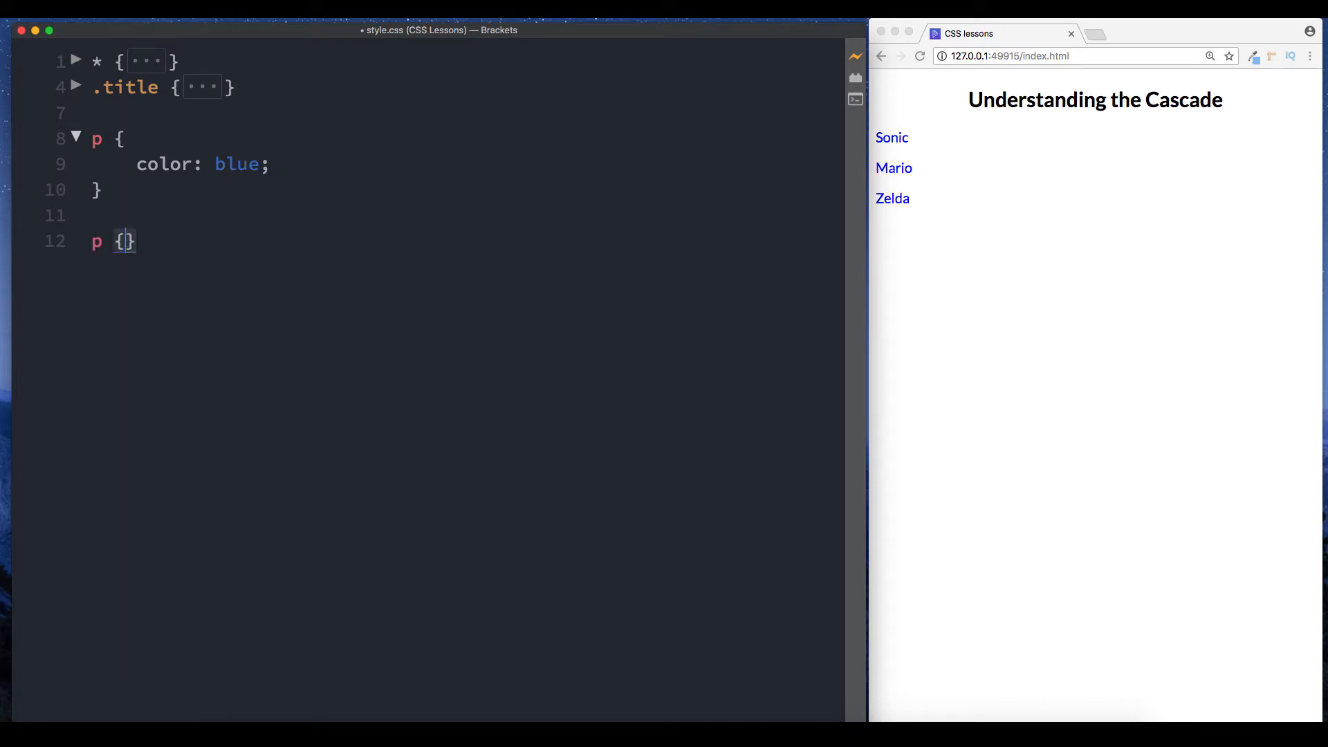
Fill the second p rule with color: red, picked from the code hints.
type("color:")
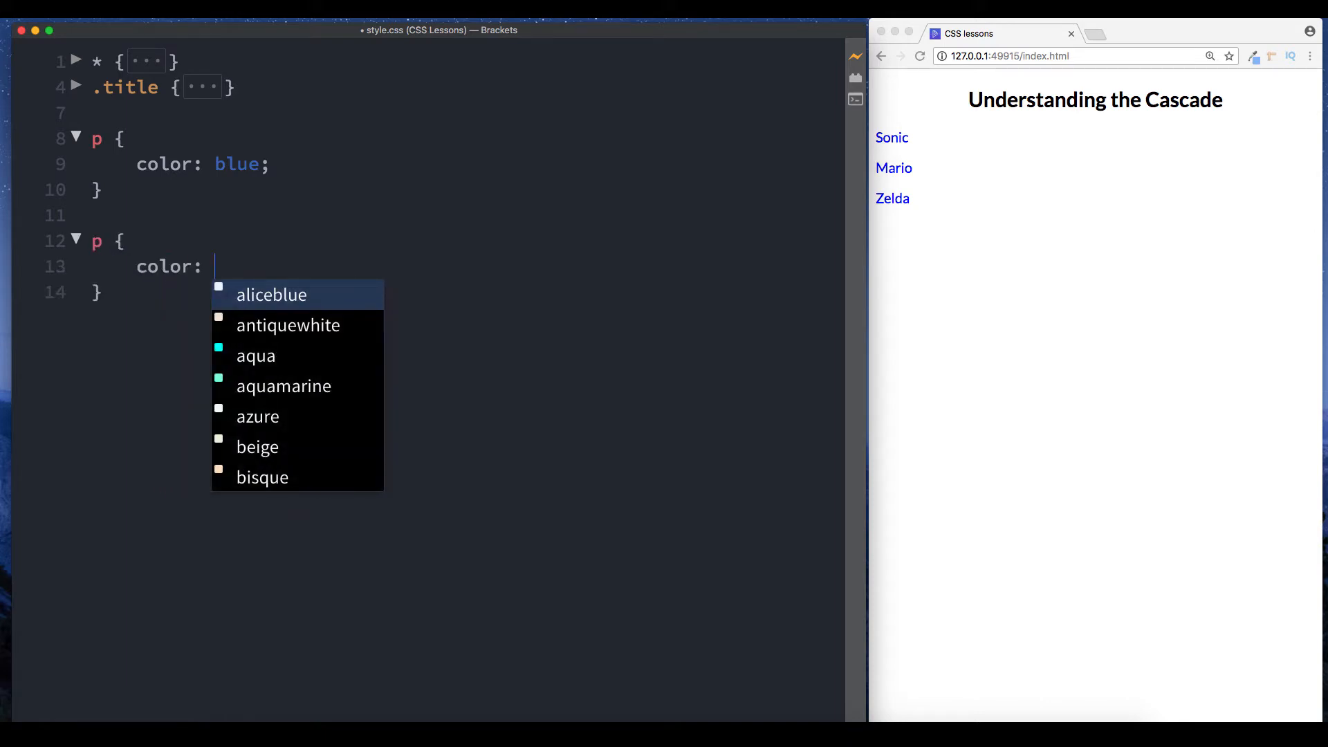
type("re")
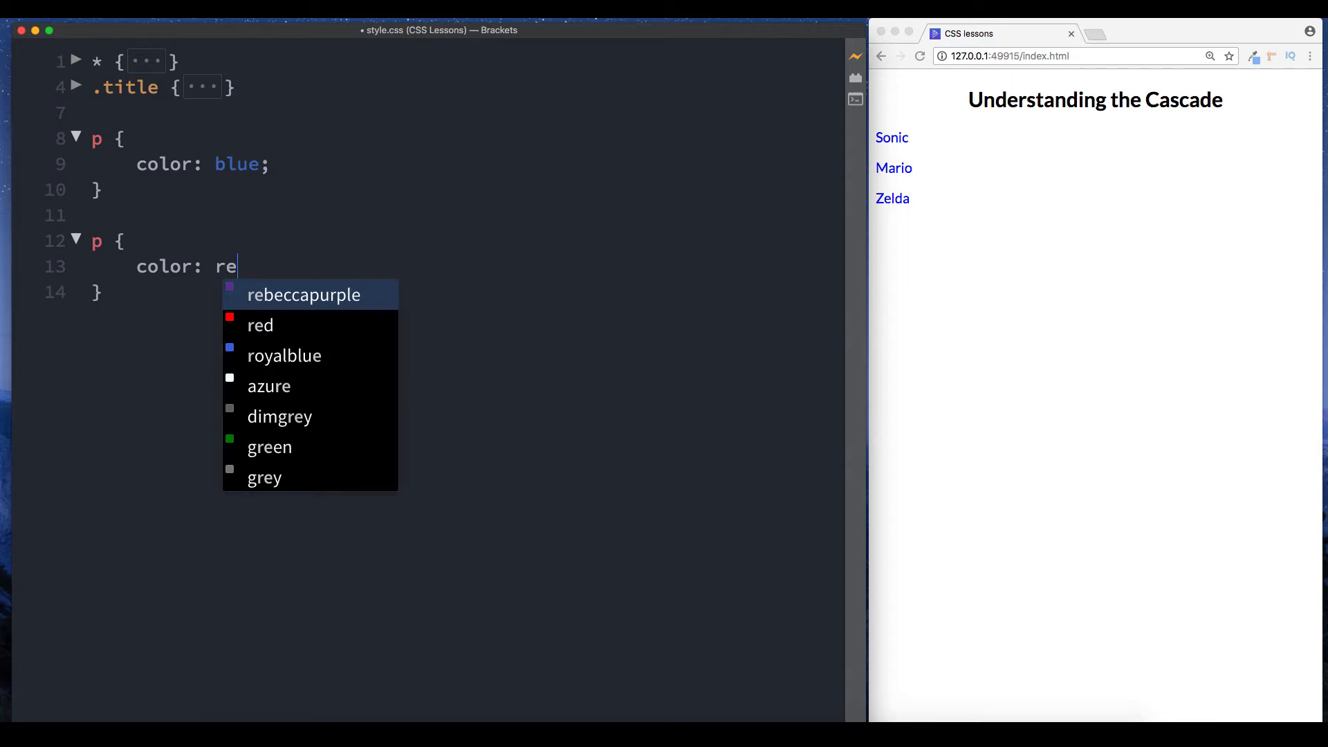
left_click(260, 325)
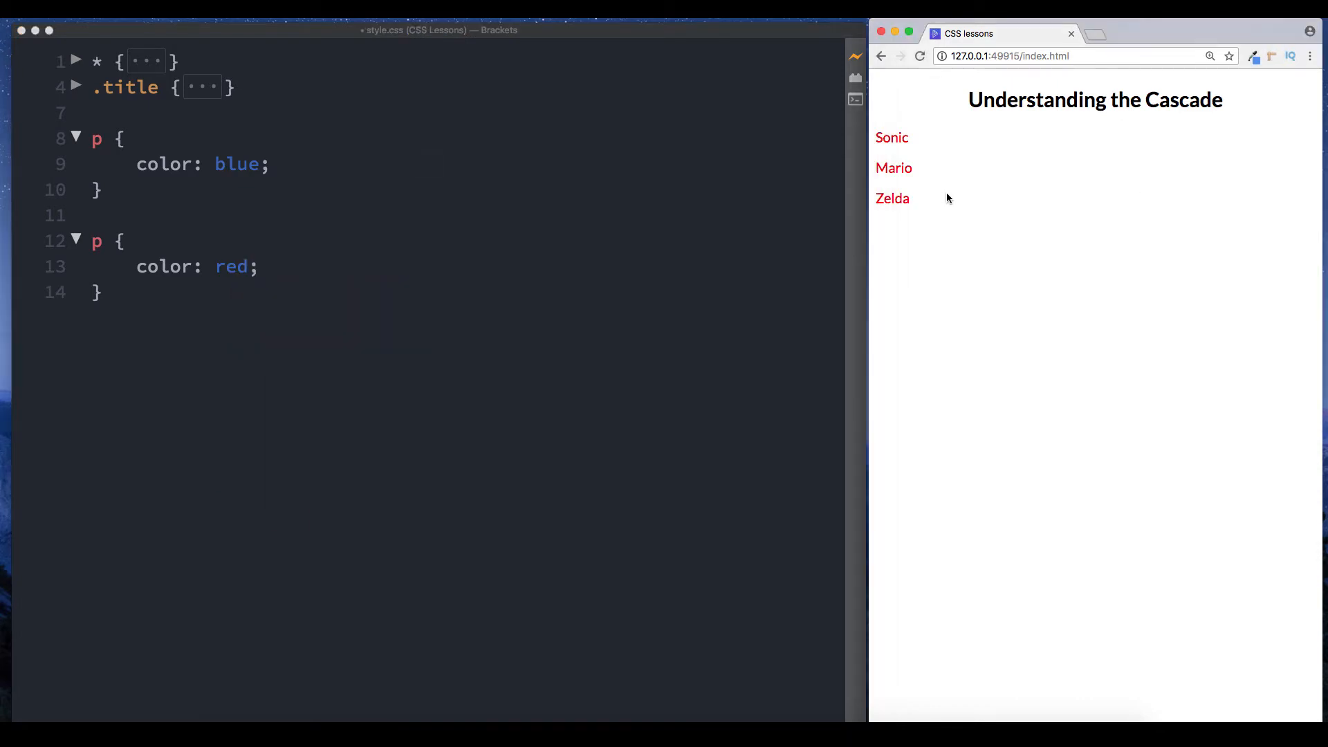
mouse_move(899, 248)
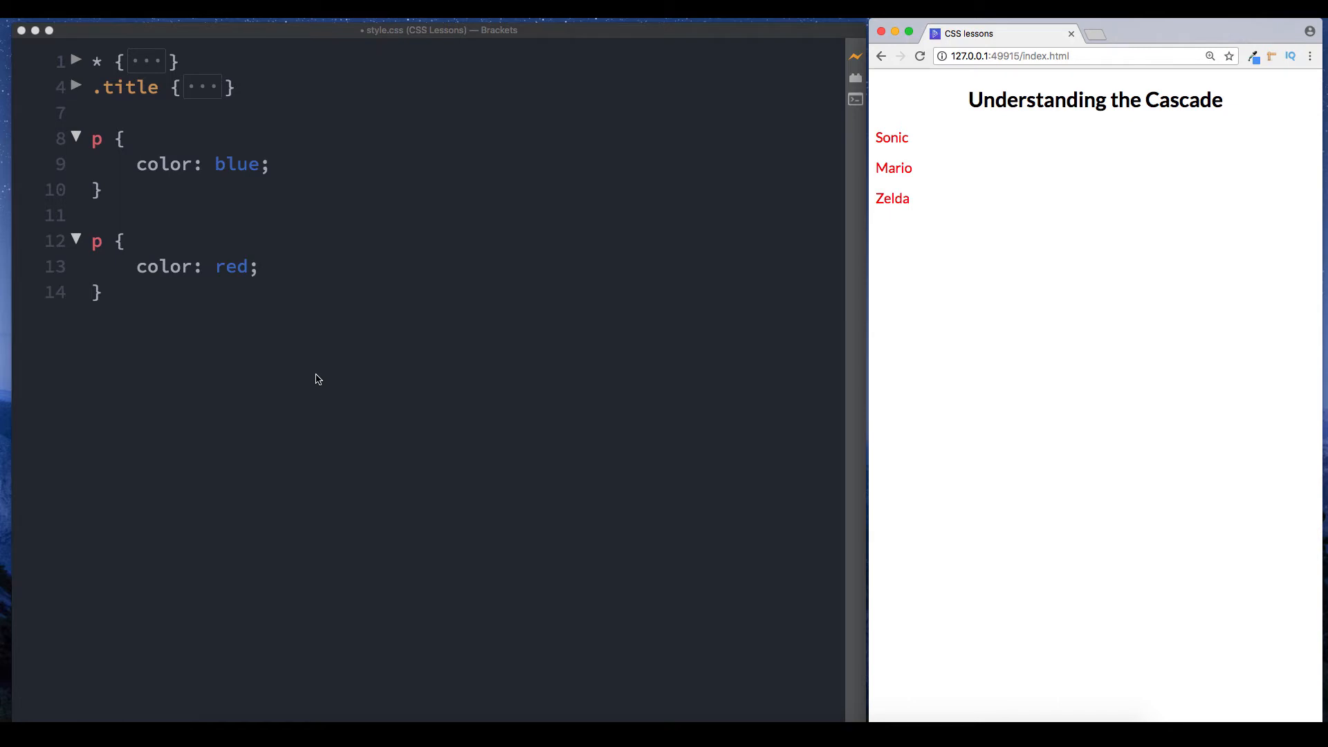
mouse_move(138, 314)
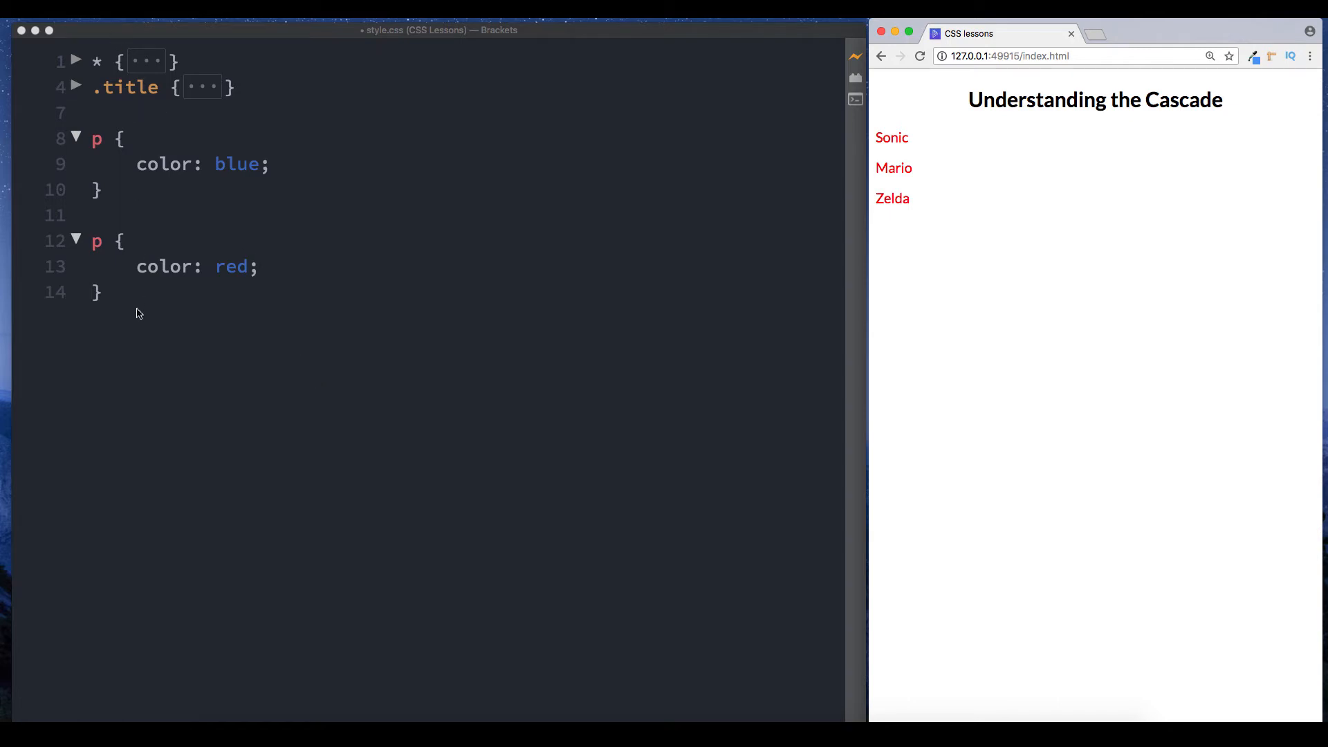
mouse_move(103, 98)
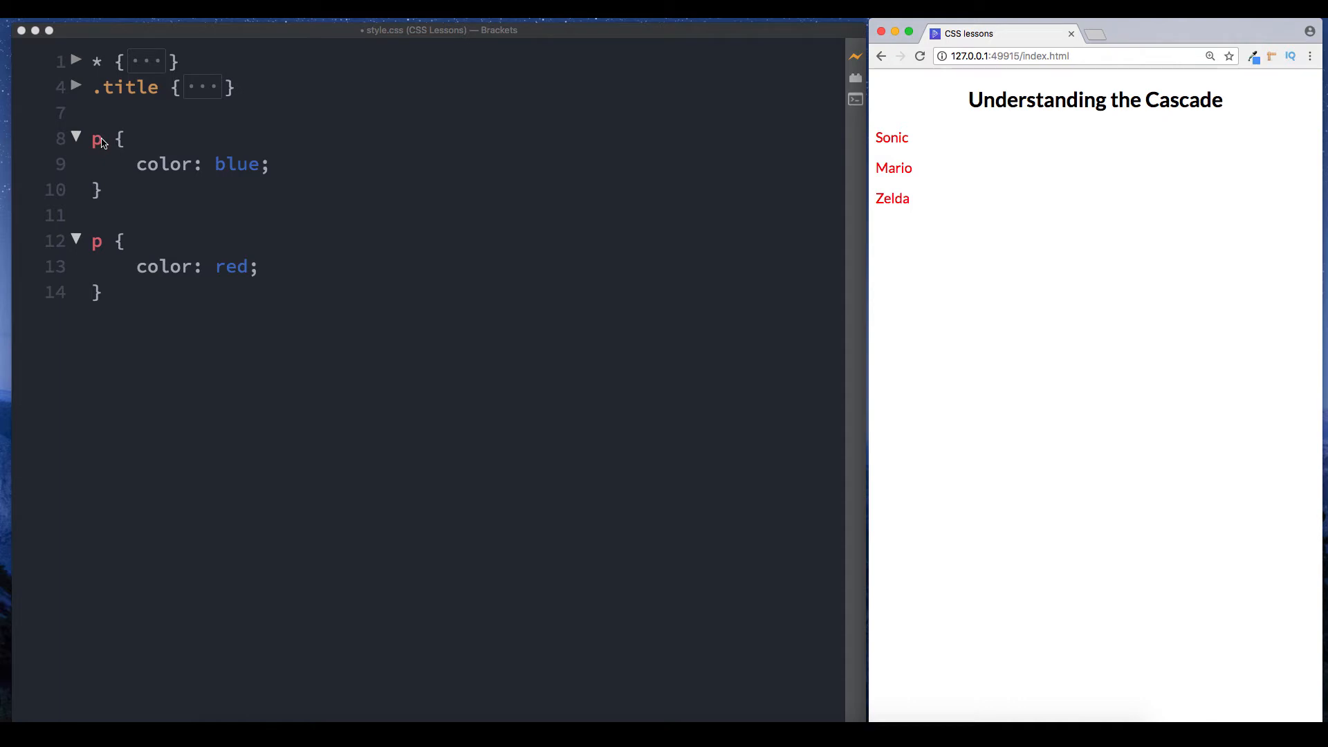
mouse_move(199, 178)
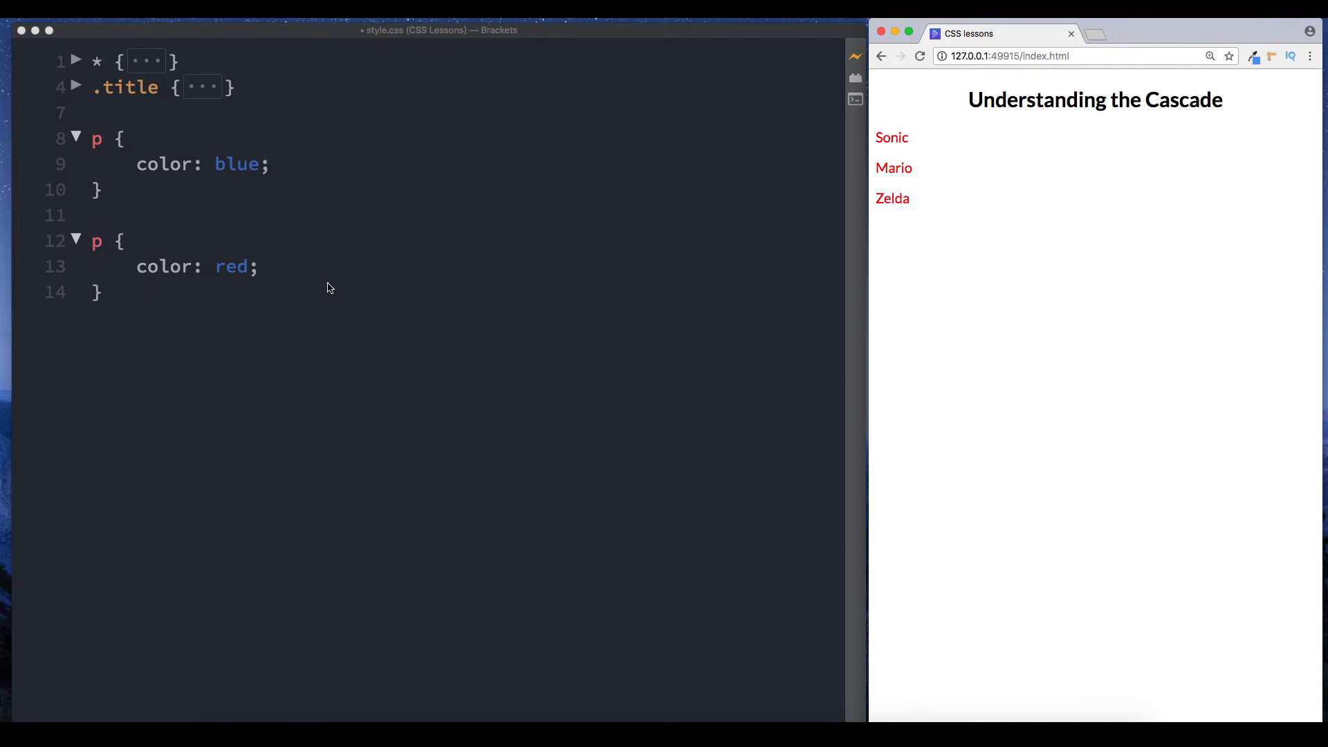
mouse_move(110, 148)
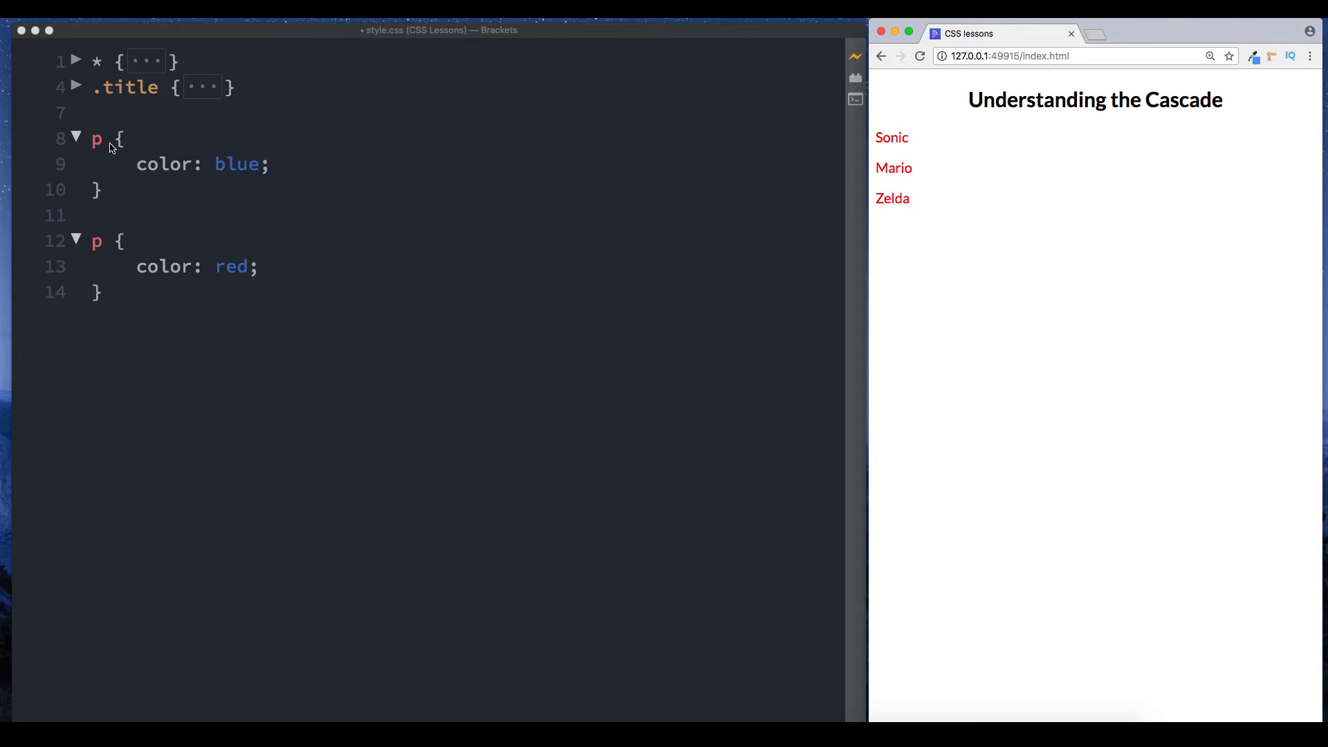
mouse_move(131, 354)
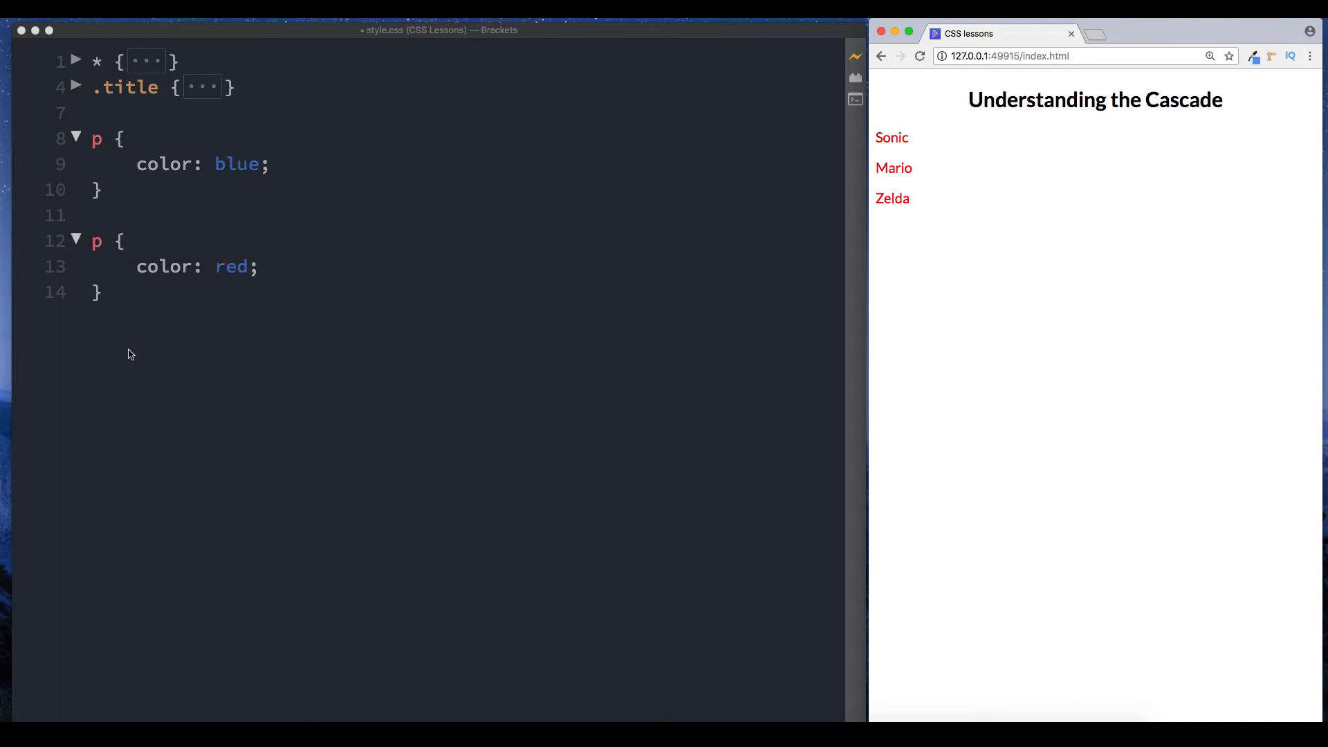
mouse_move(106, 260)
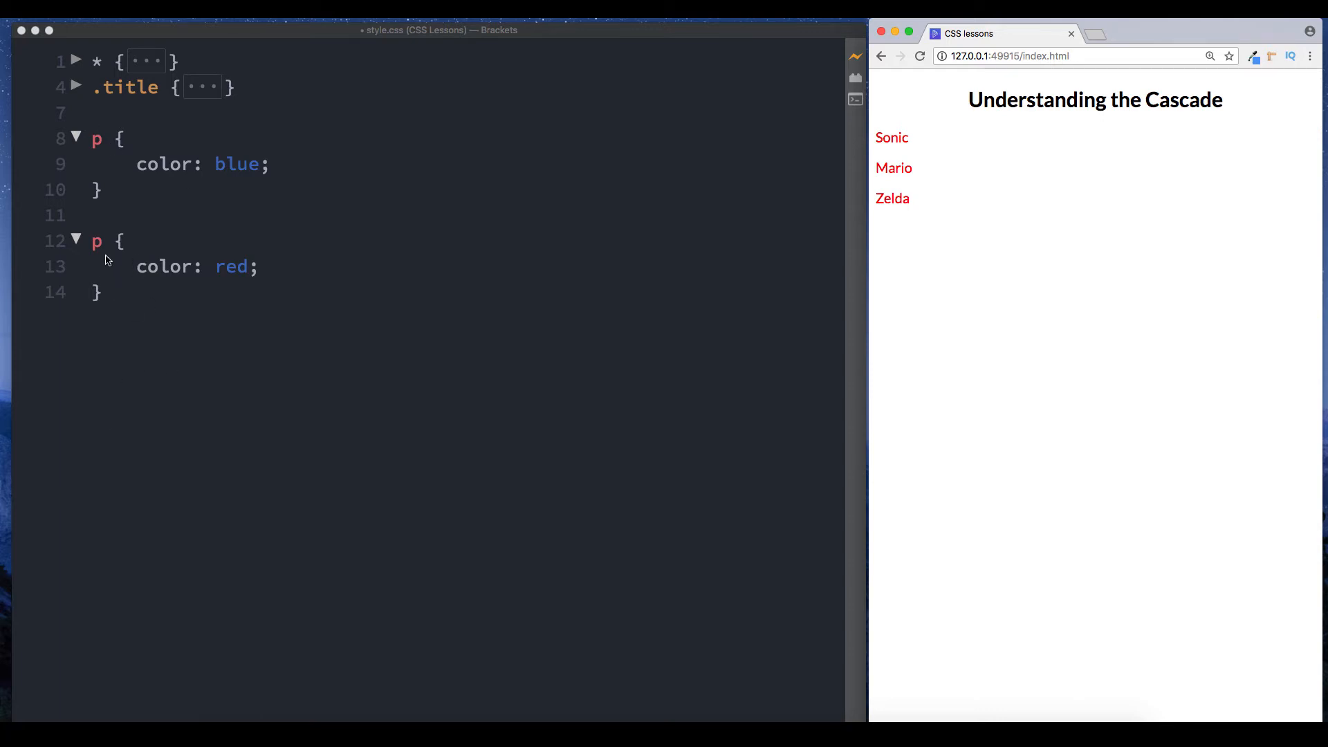
mouse_move(859, 246)
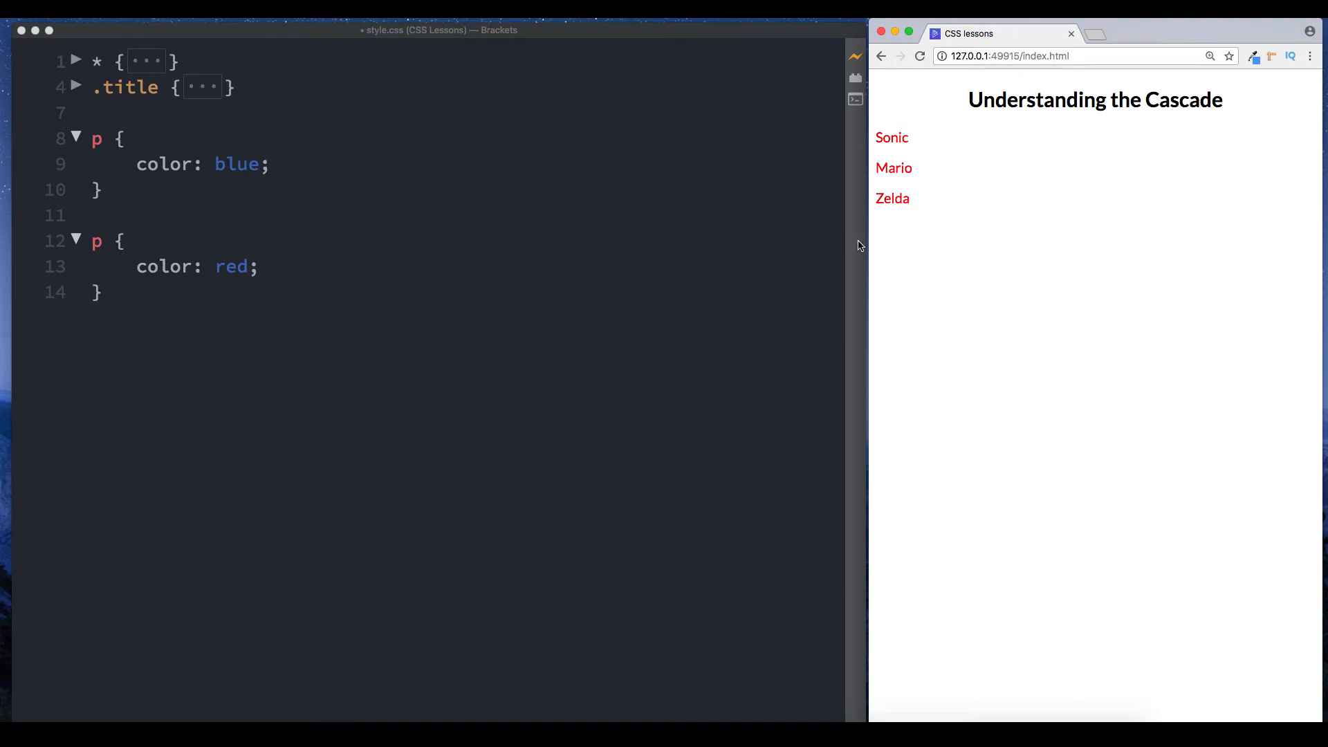
mouse_move(42, 75)
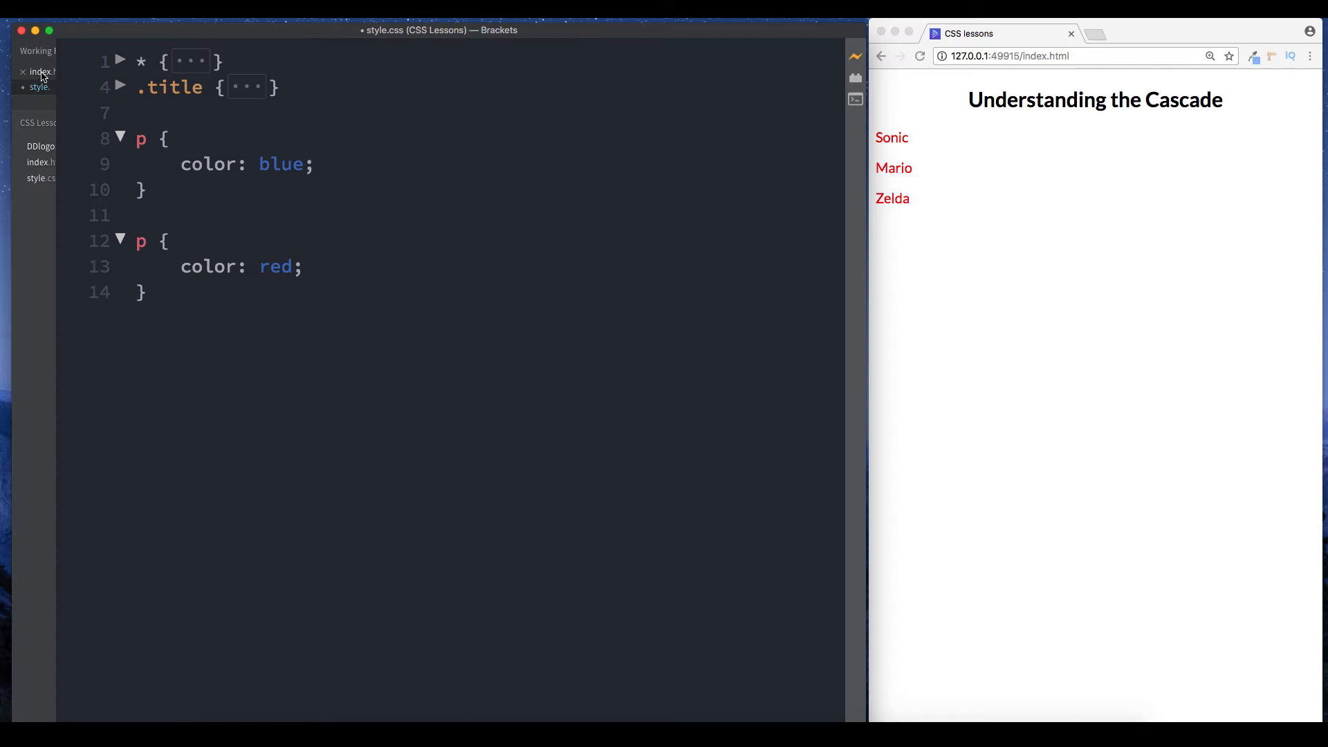
Switch from style.css to index.html via Working Files and clear the editor selection.
left_click(40, 72)
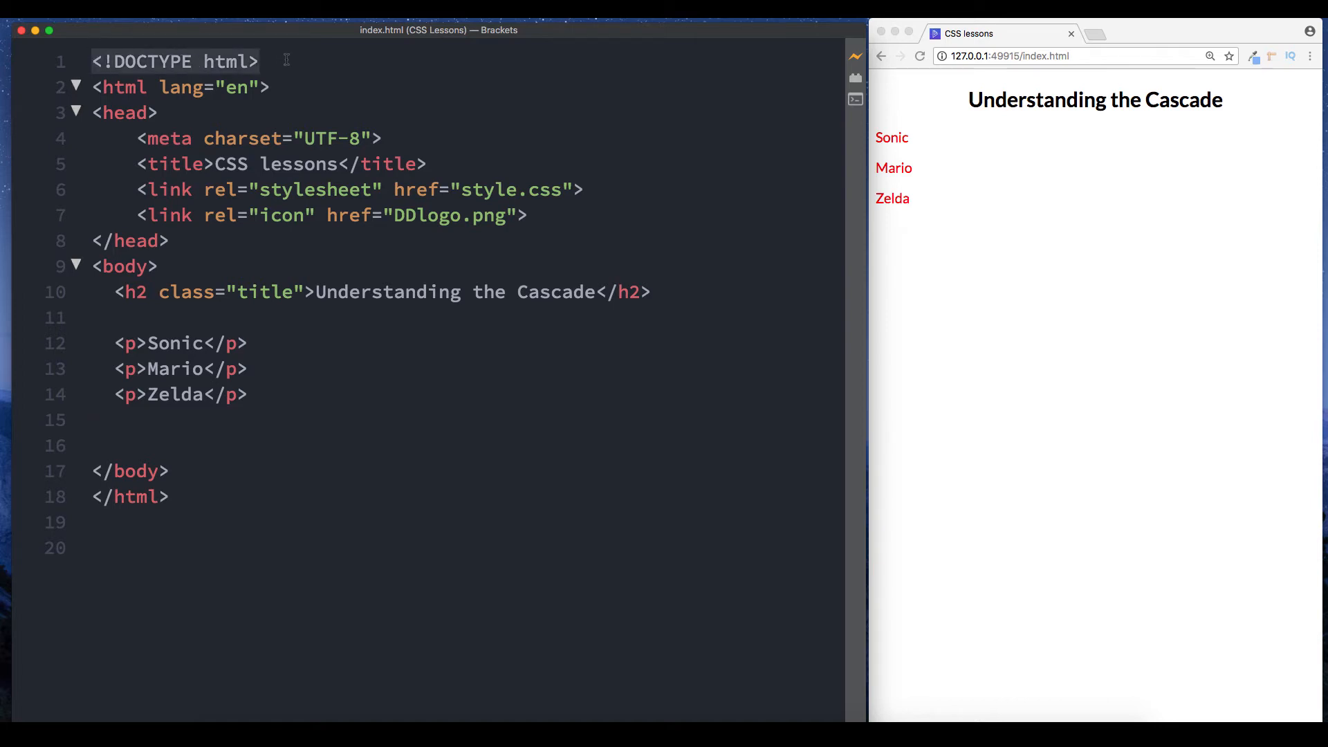
left_click(240, 188)
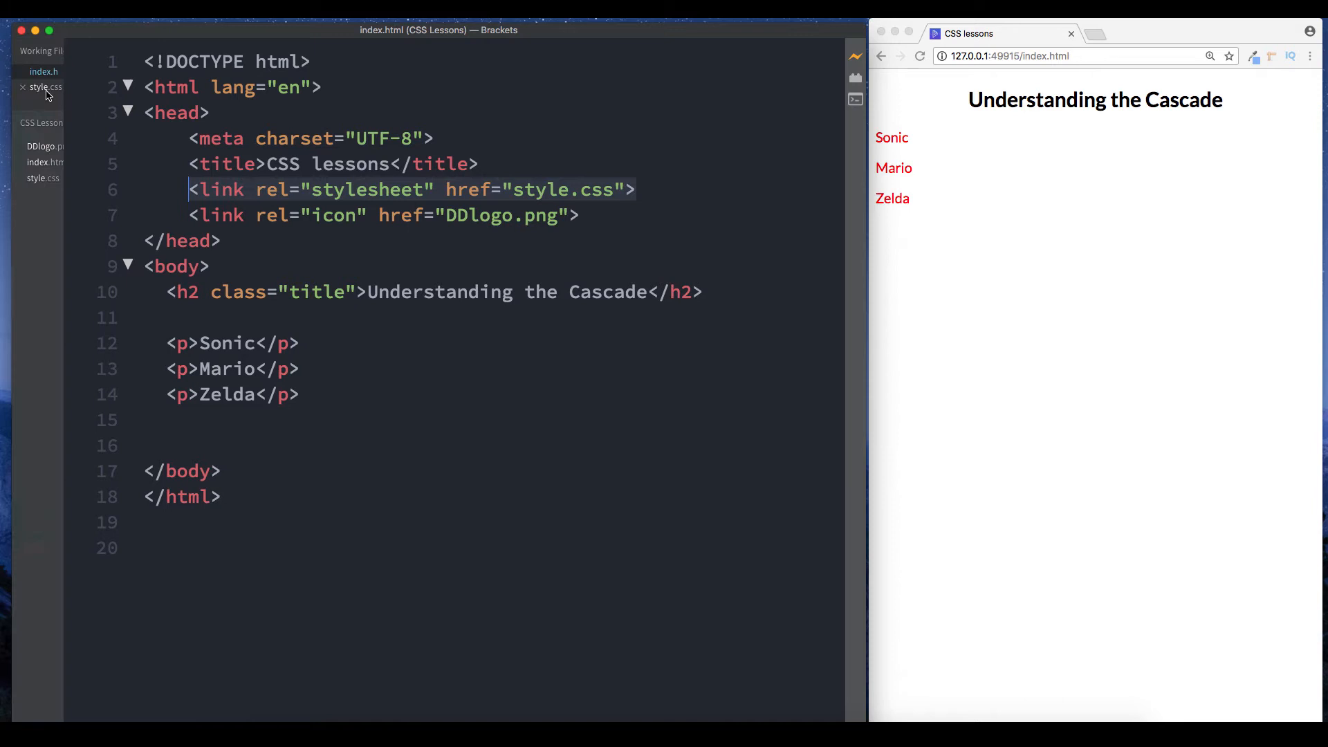
left_click(42, 87)
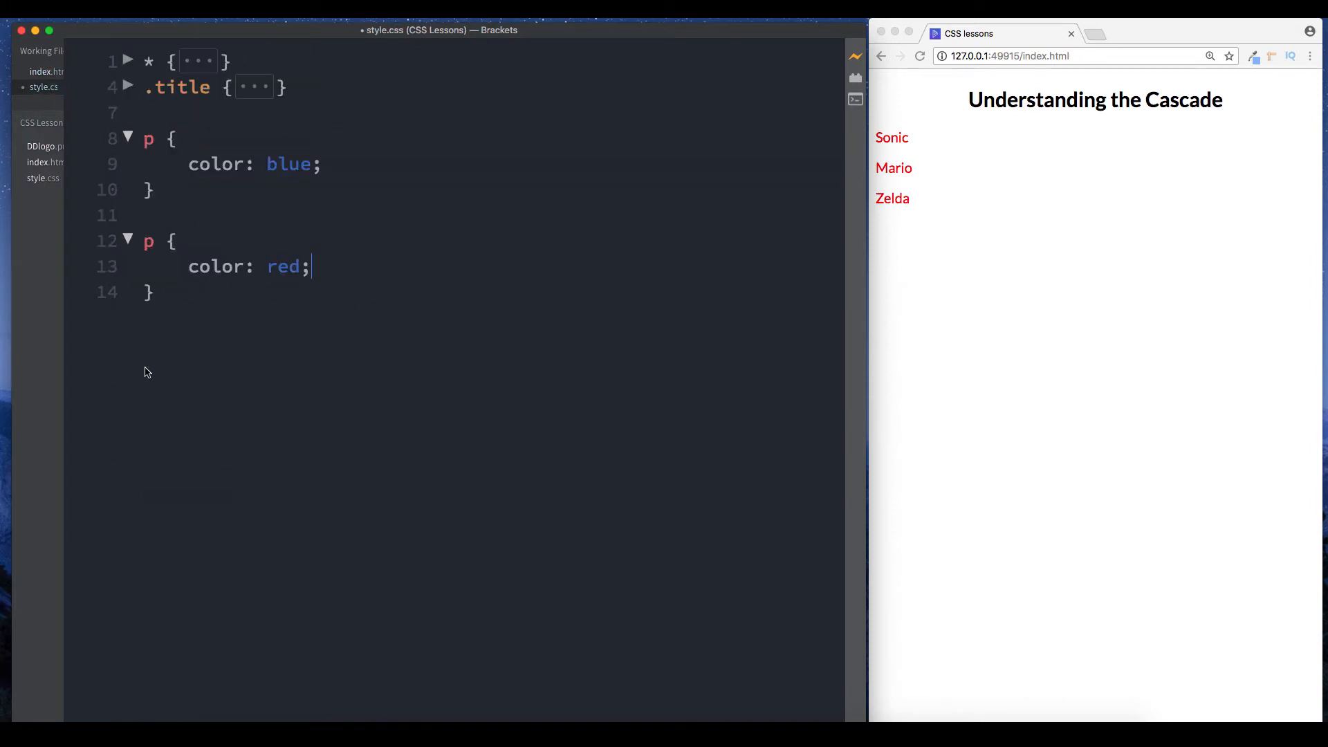
mouse_move(166, 311)
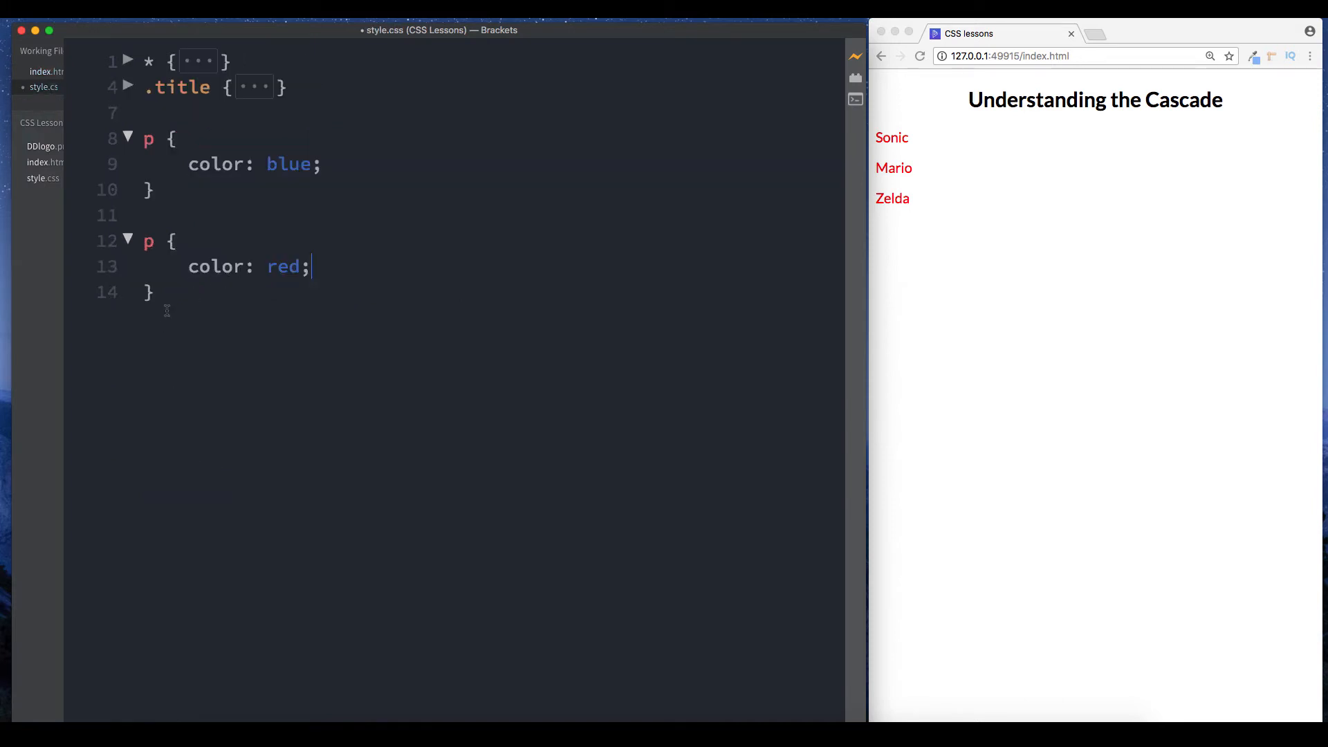
left_click(46, 71)
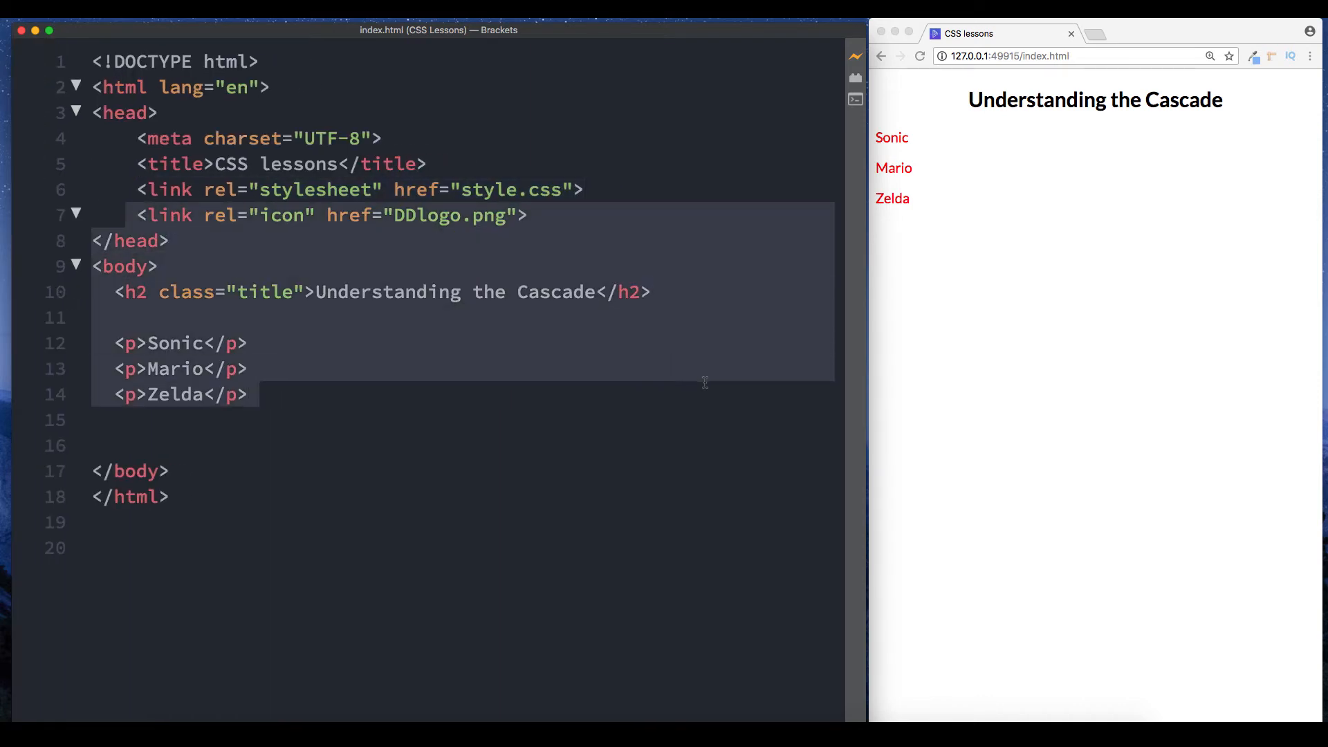
mouse_move(668, 399)
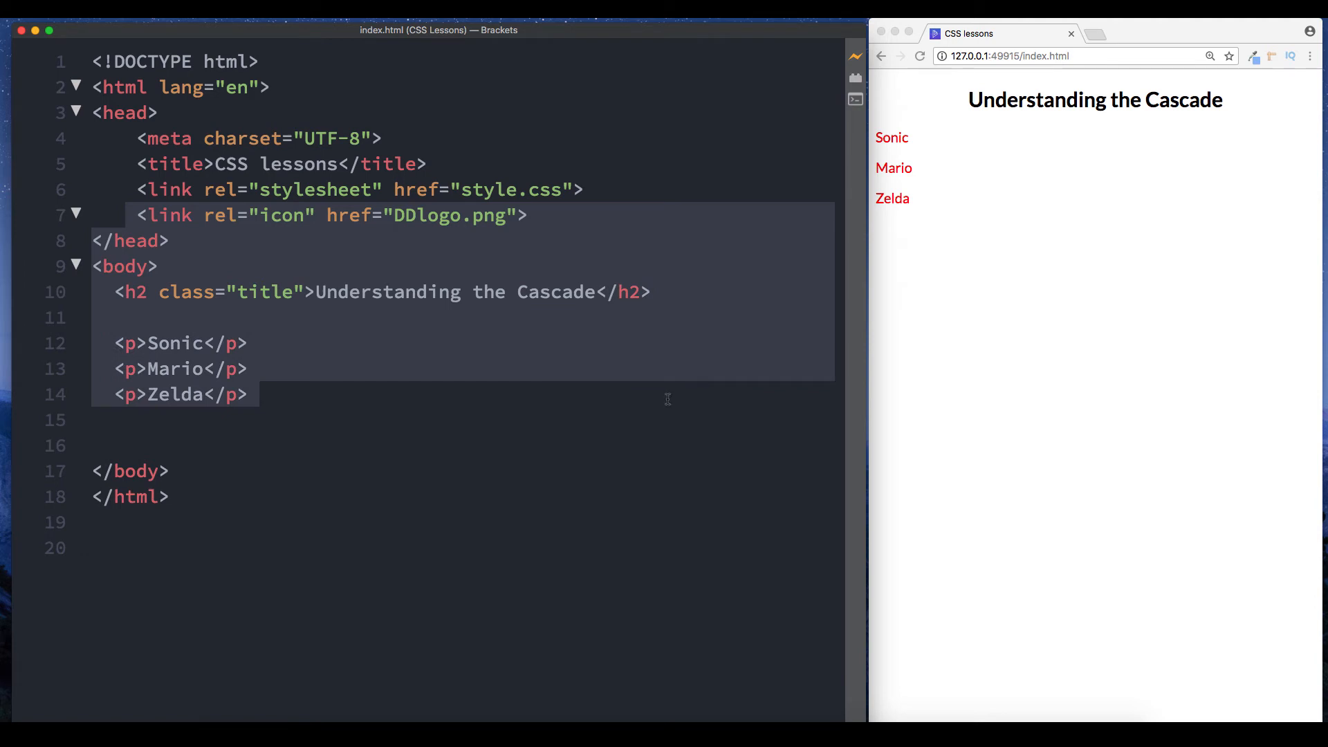
left_click(263, 393)
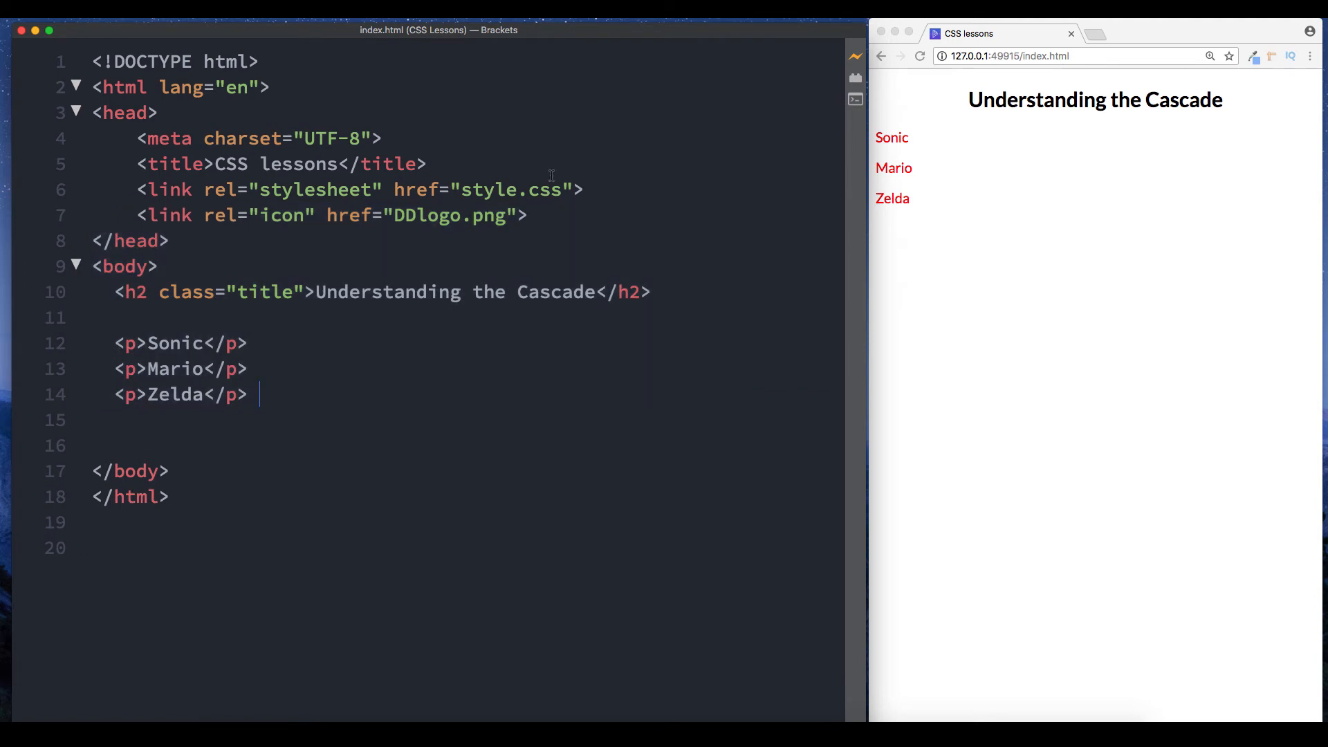
After the favicon link in the head, add a <style> block with p { color: green; }.
left_click(529, 214)
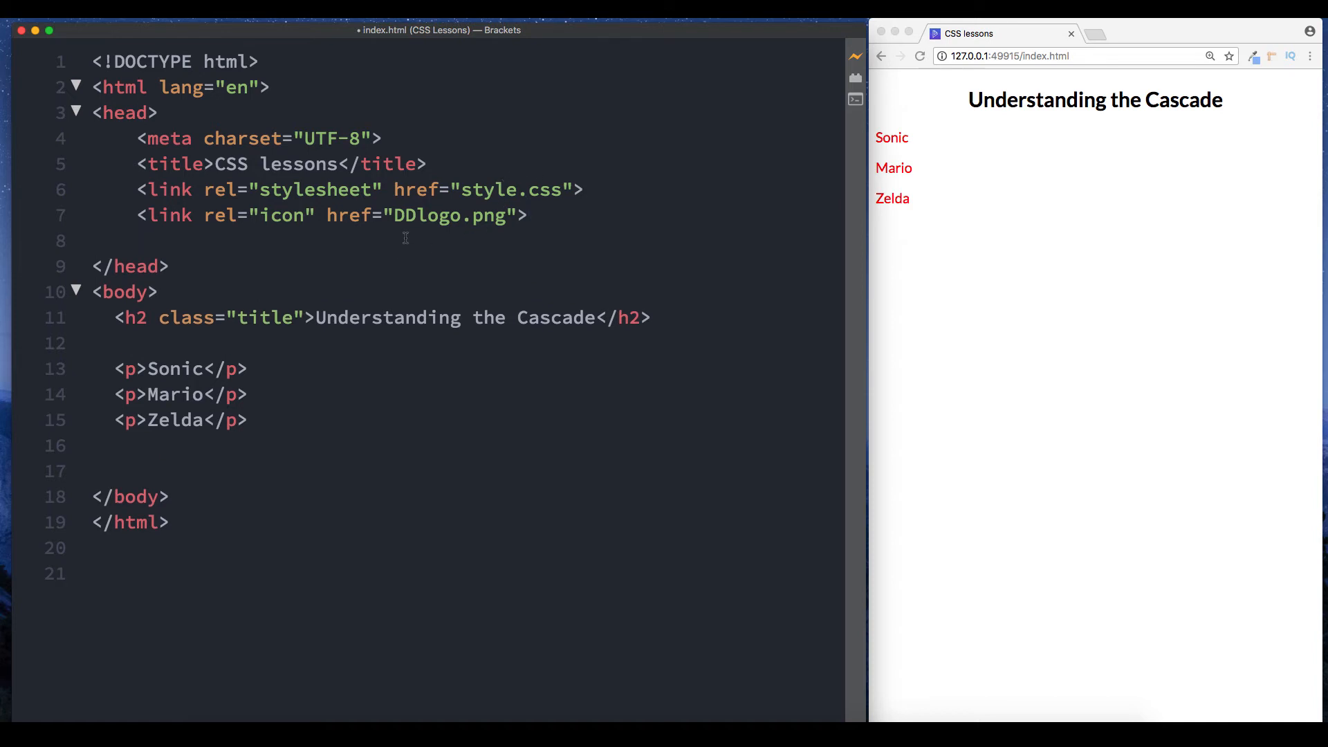
type("style>")
type("color: green;")
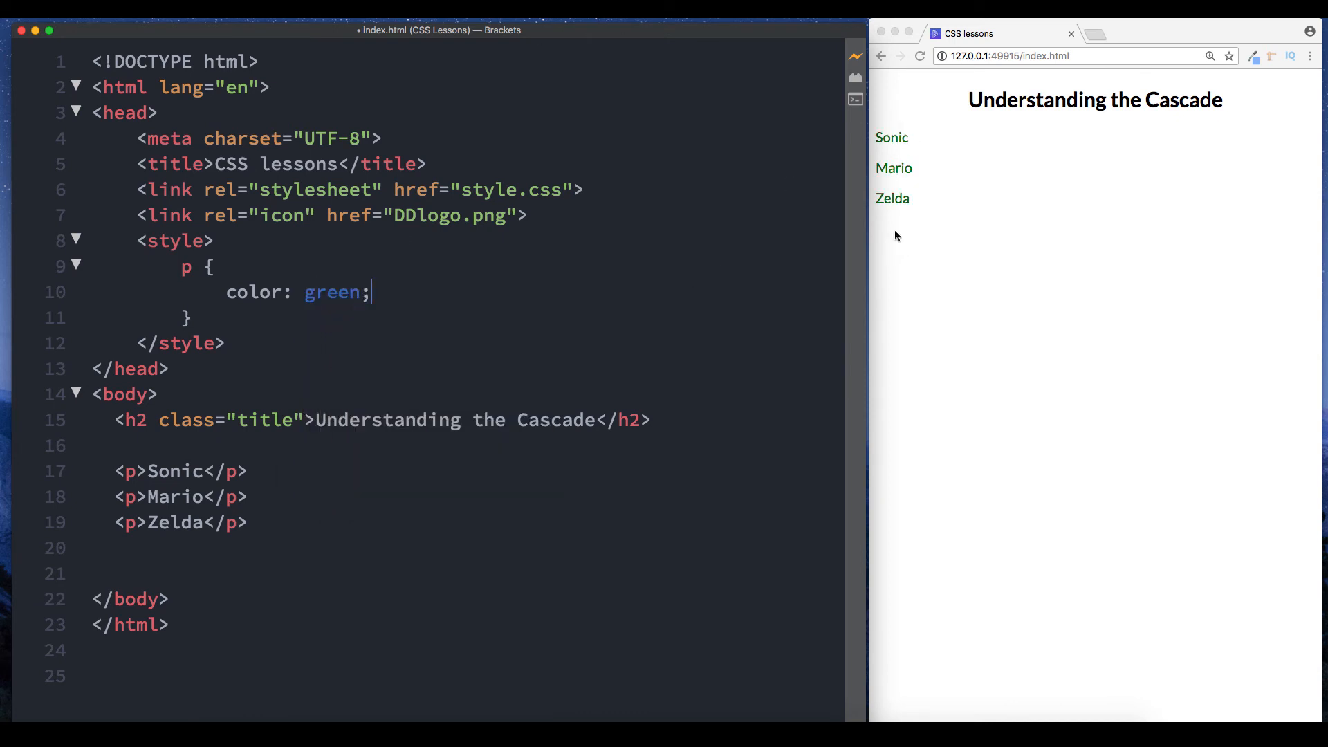
mouse_move(521, 342)
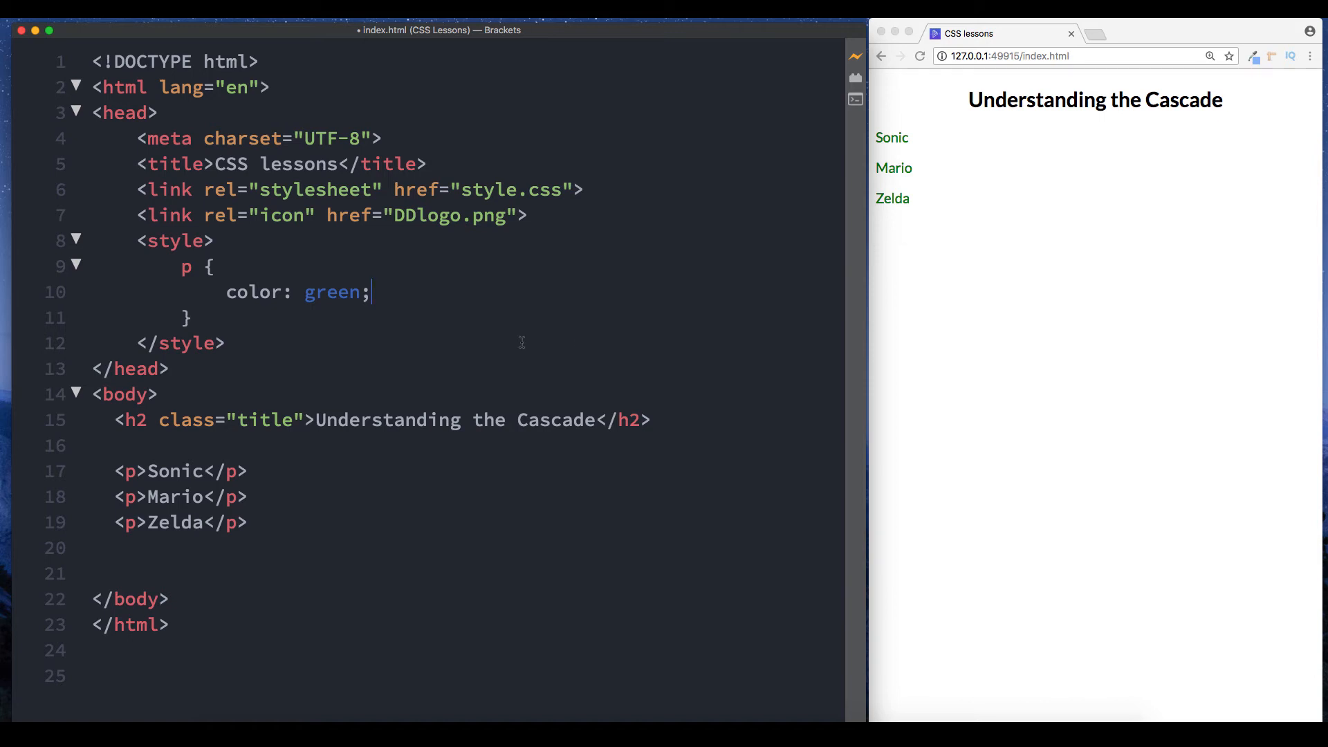
mouse_move(152, 46)
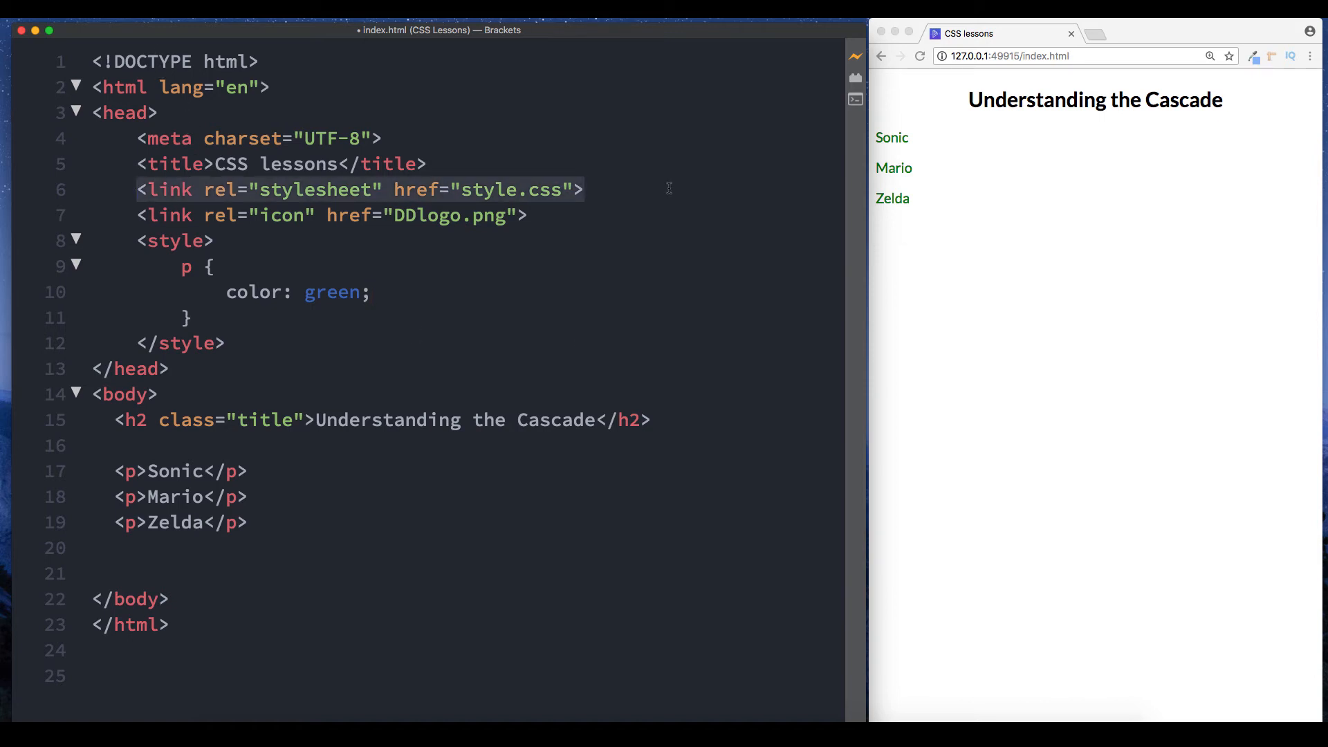
mouse_move(58, 63)
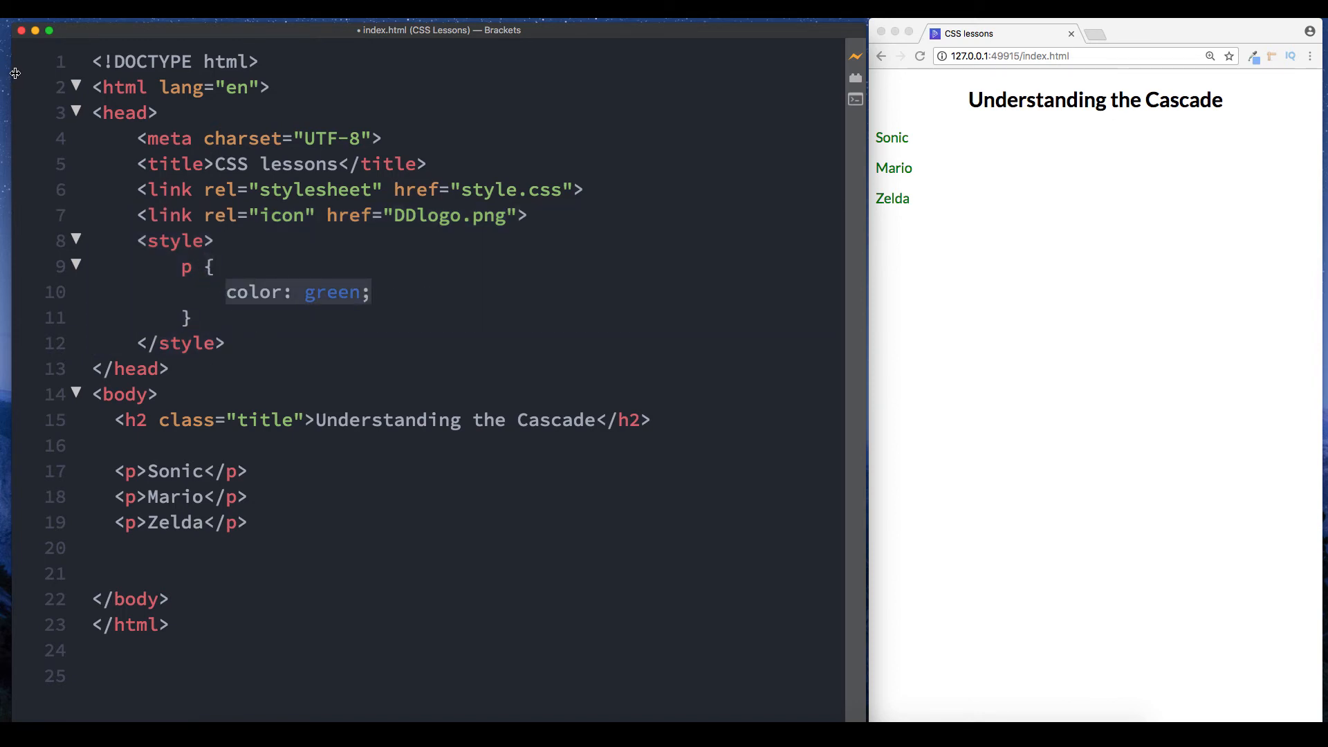
left_click(44, 87)
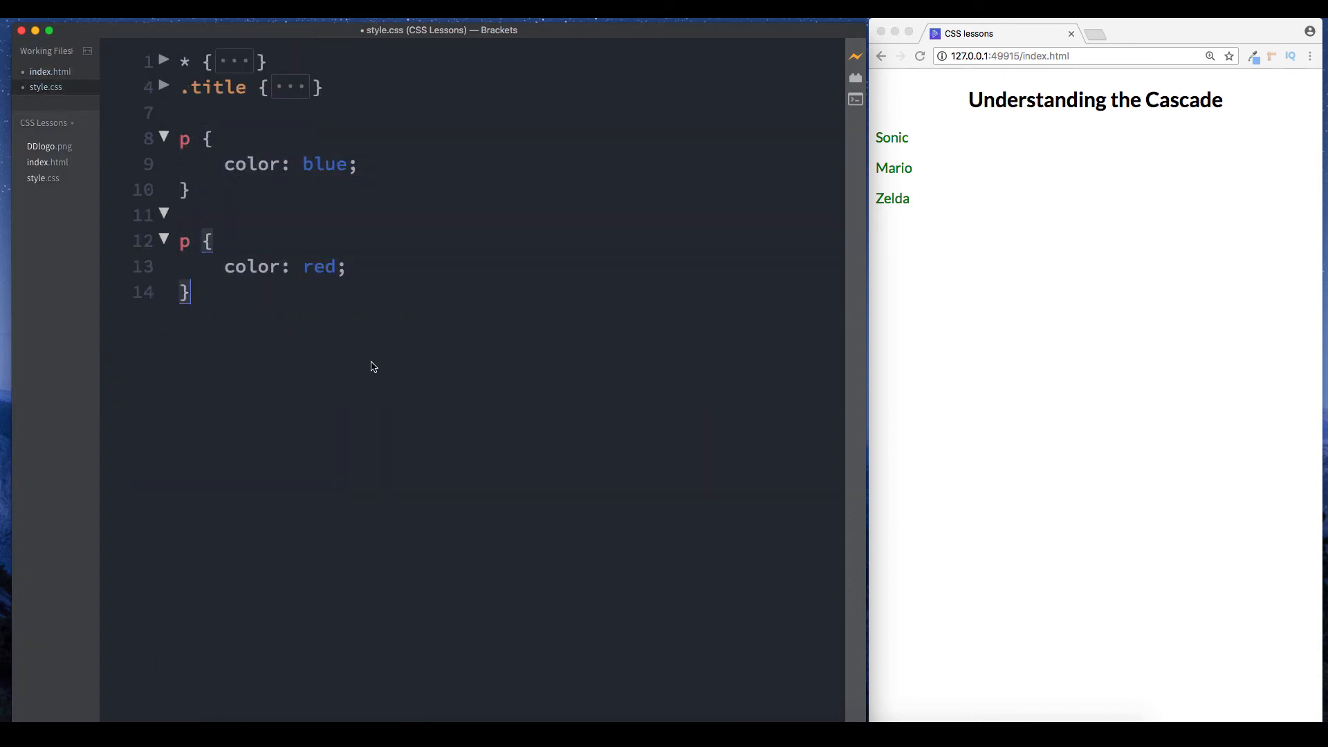
left_click(50, 72)
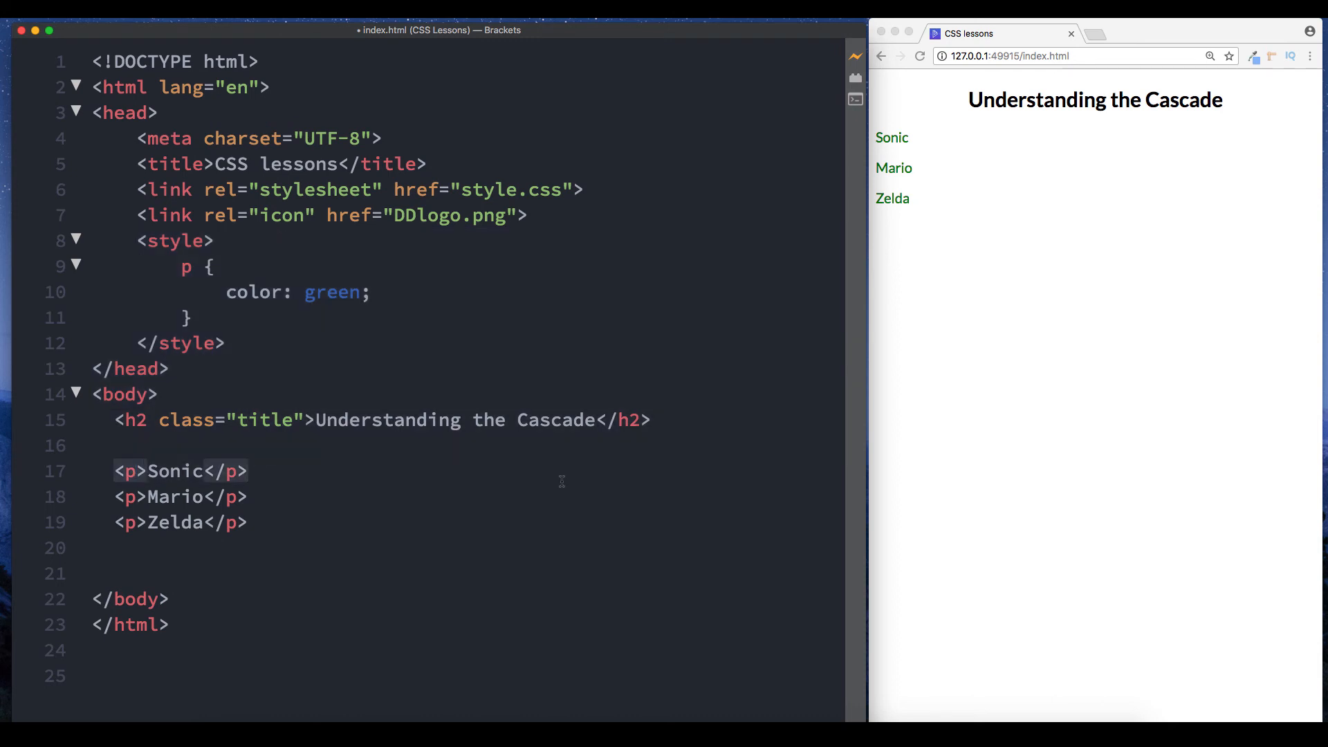
Add style="color: dodgerblue" to the Sonic <p> tag, choosing dodgerblue from the hints.
type("style=\"color")
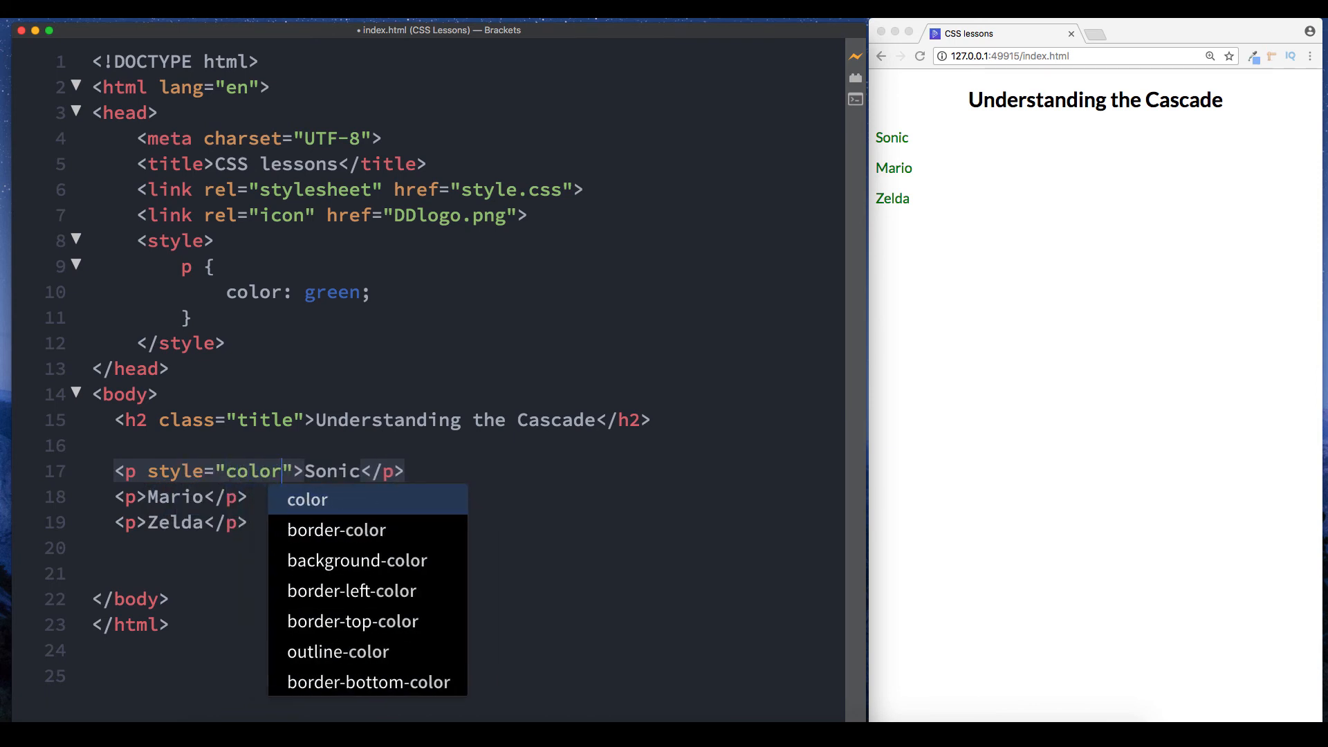
type(": did")
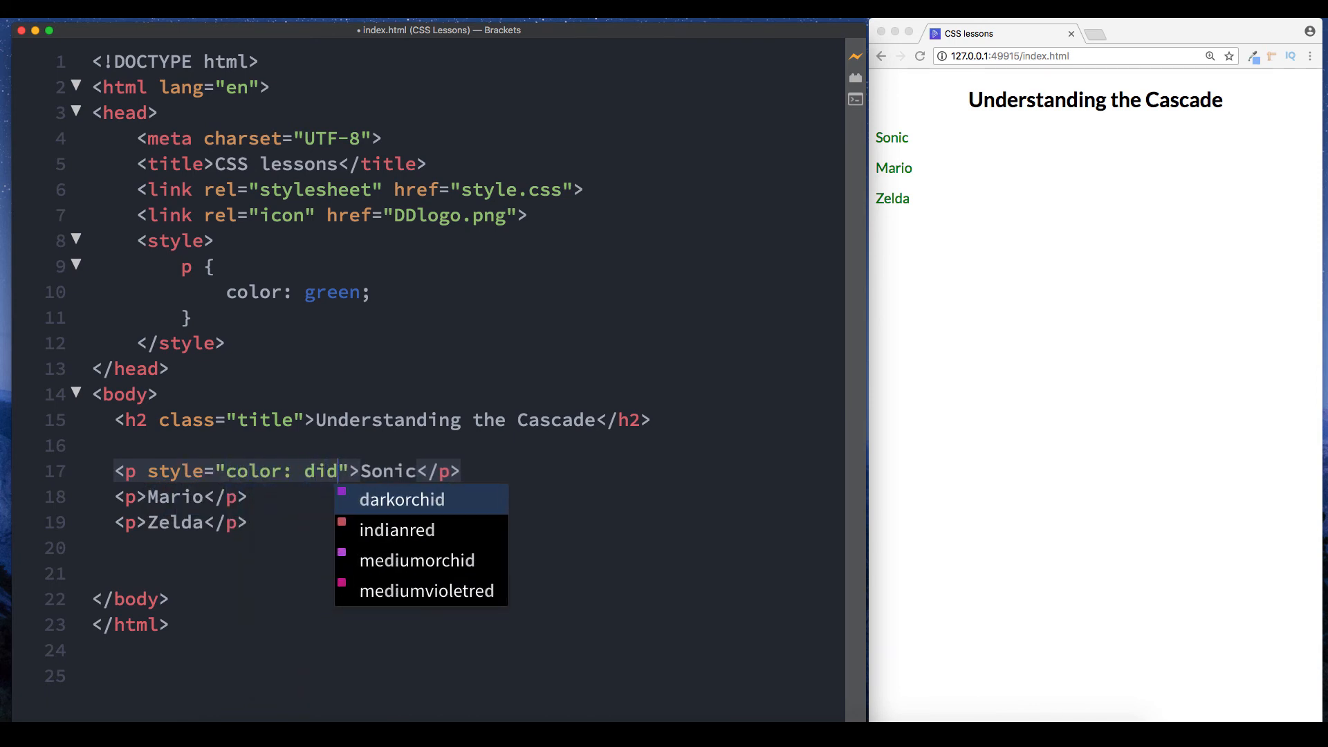
type("o")
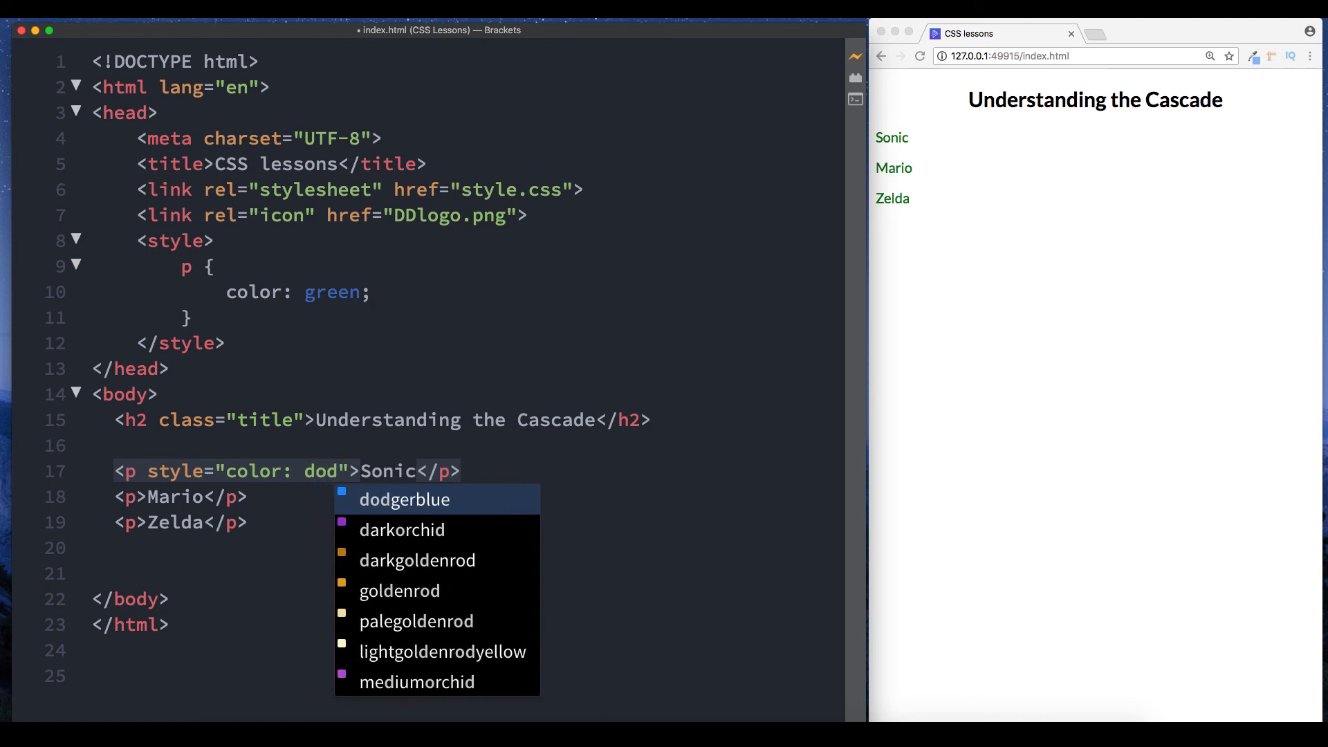
left_click(404, 499)
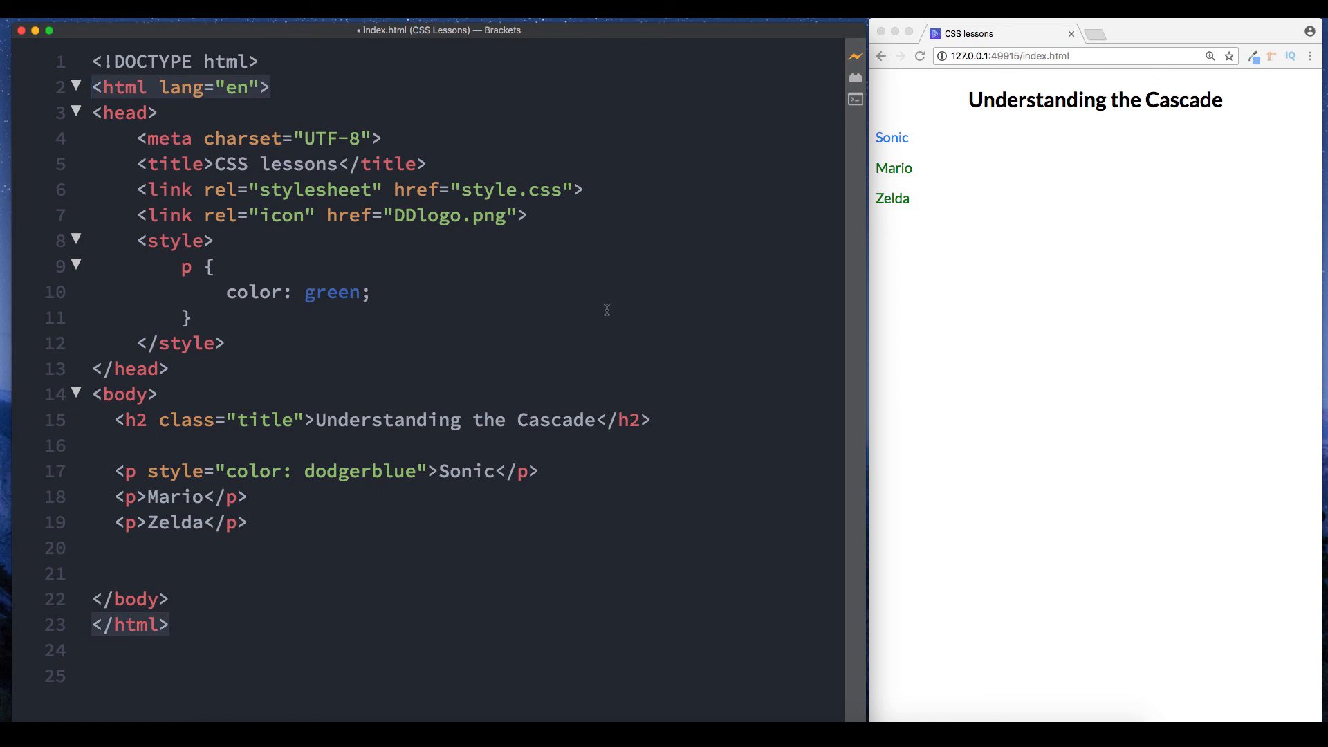
mouse_move(446, 450)
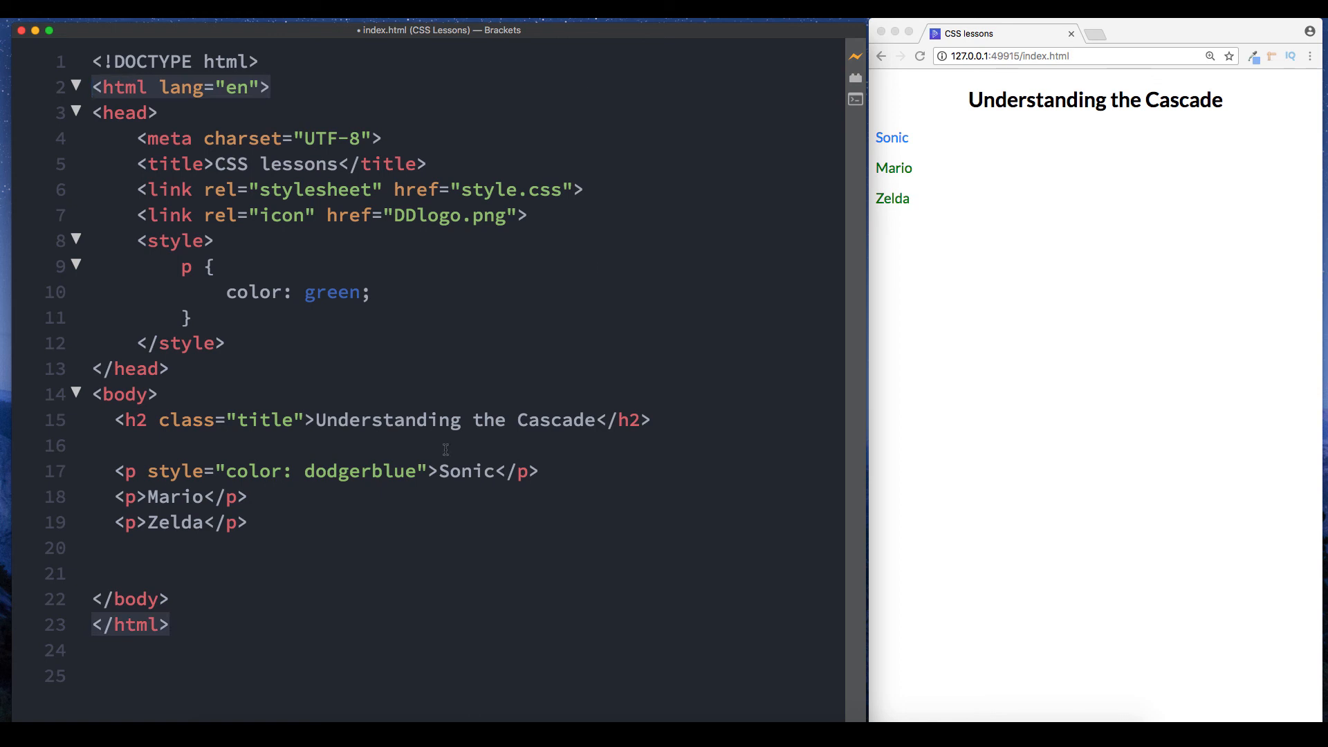
mouse_move(457, 488)
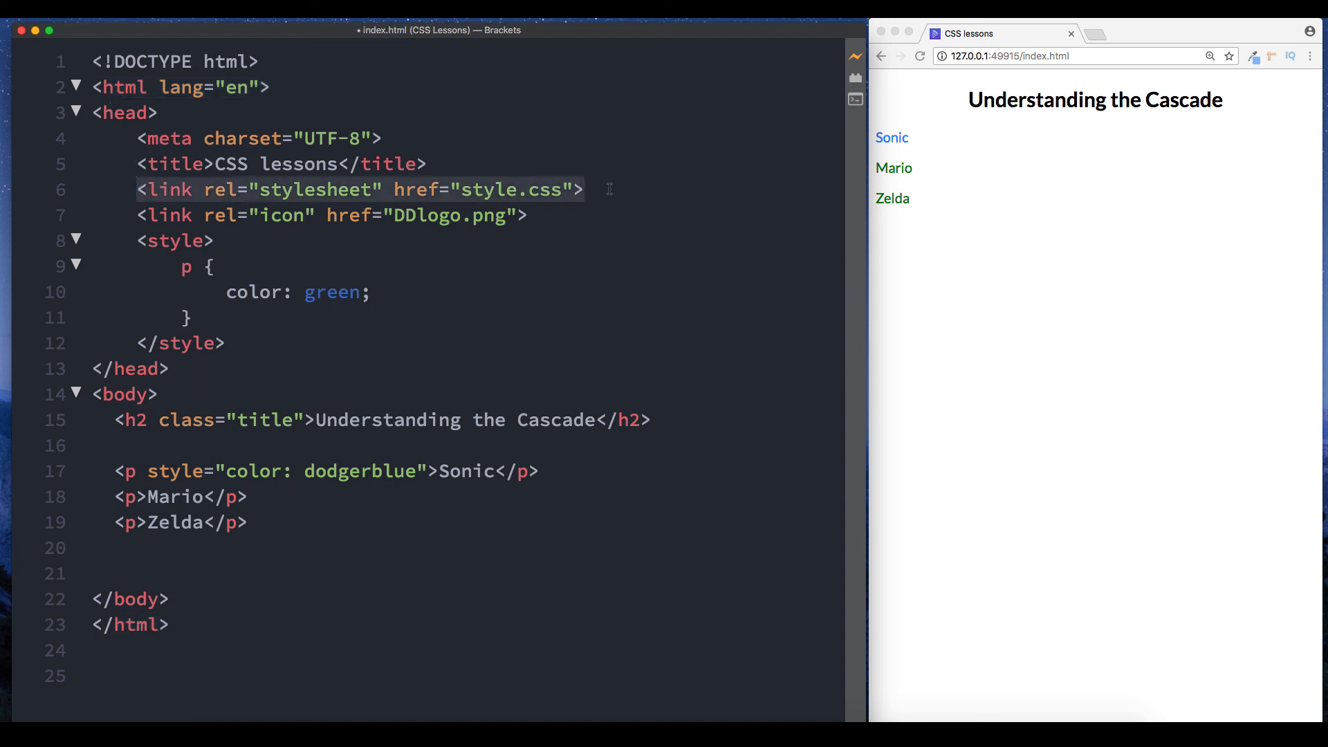
left_click(215, 240)
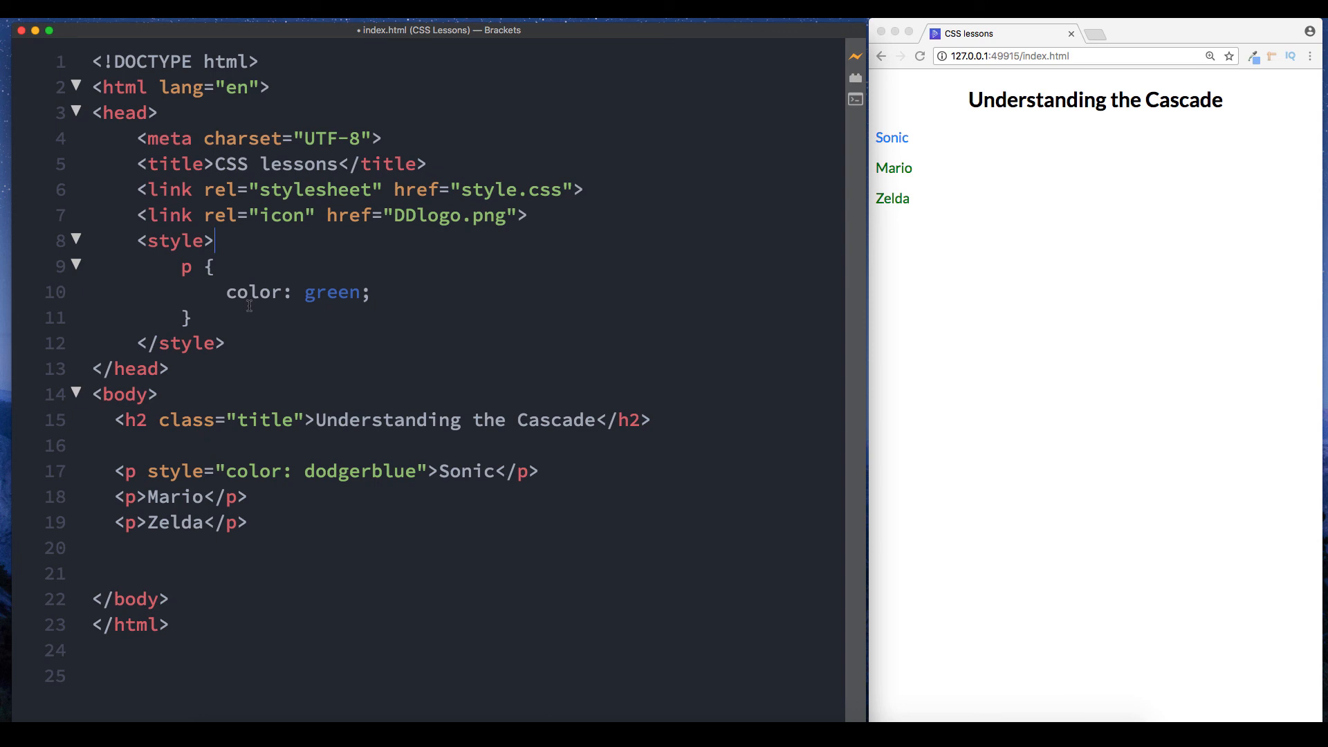
mouse_move(675, 260)
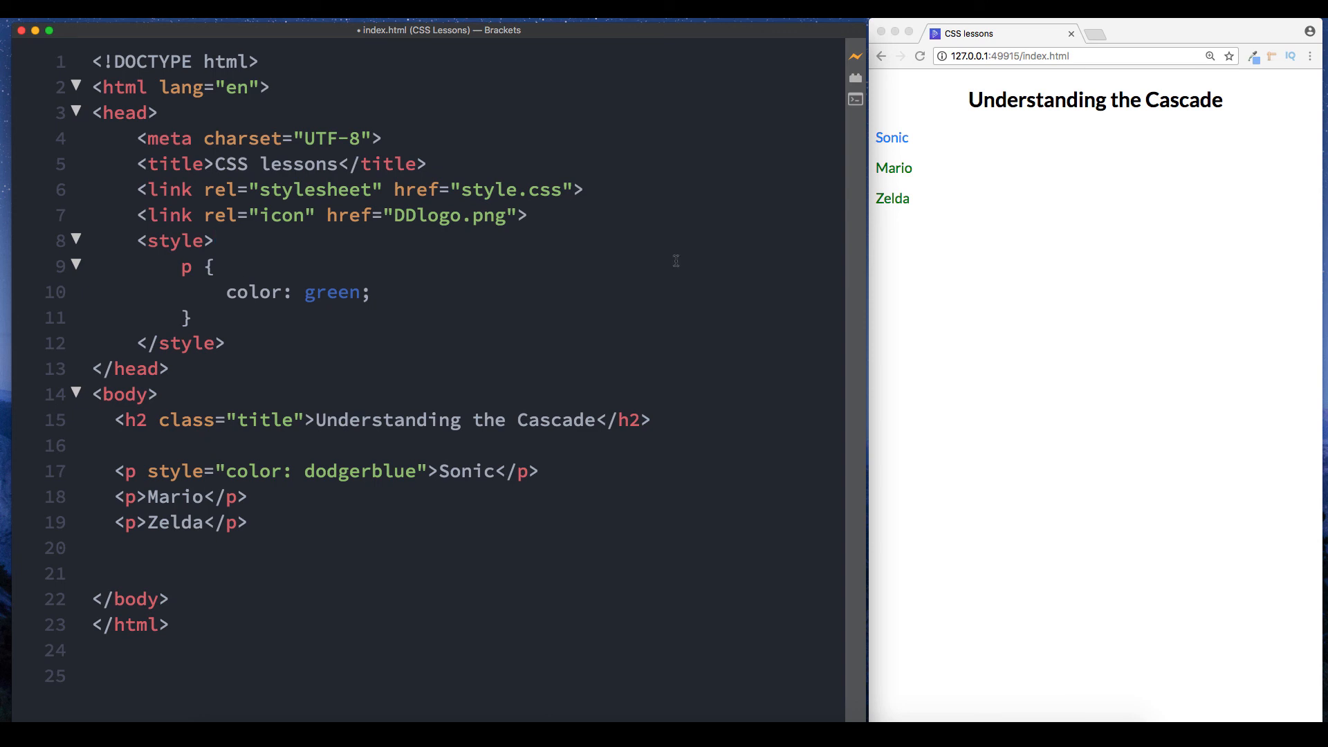